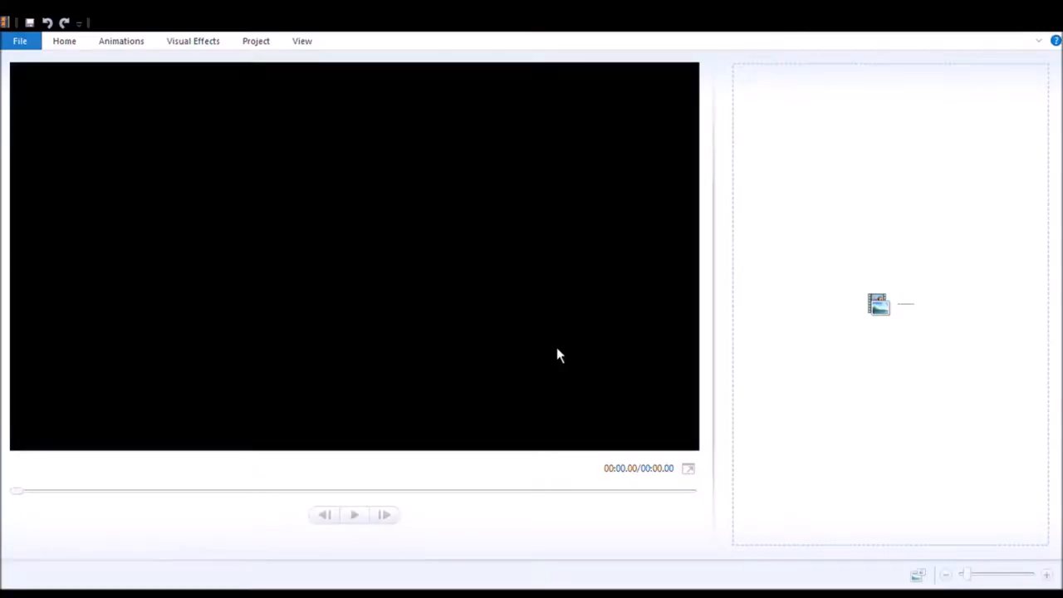
mouse_move(357, 135)
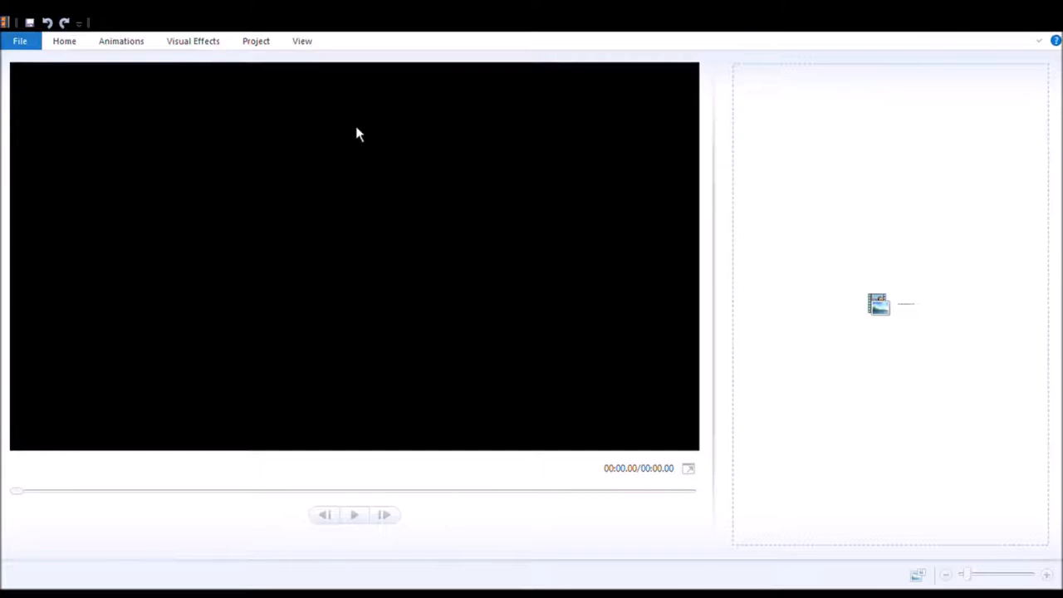
mouse_move(369, 143)
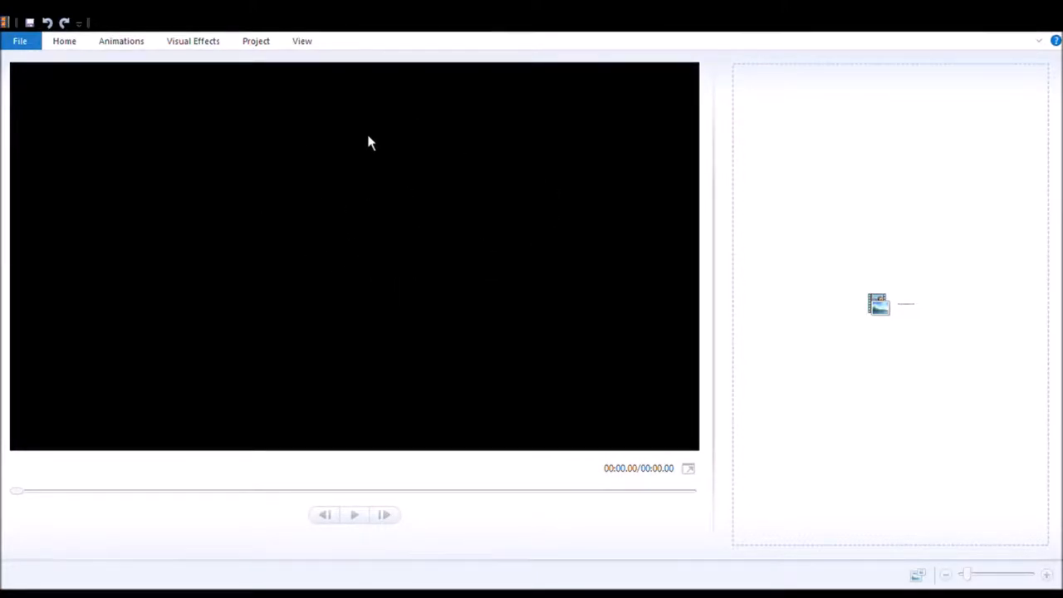
mouse_move(269, 263)
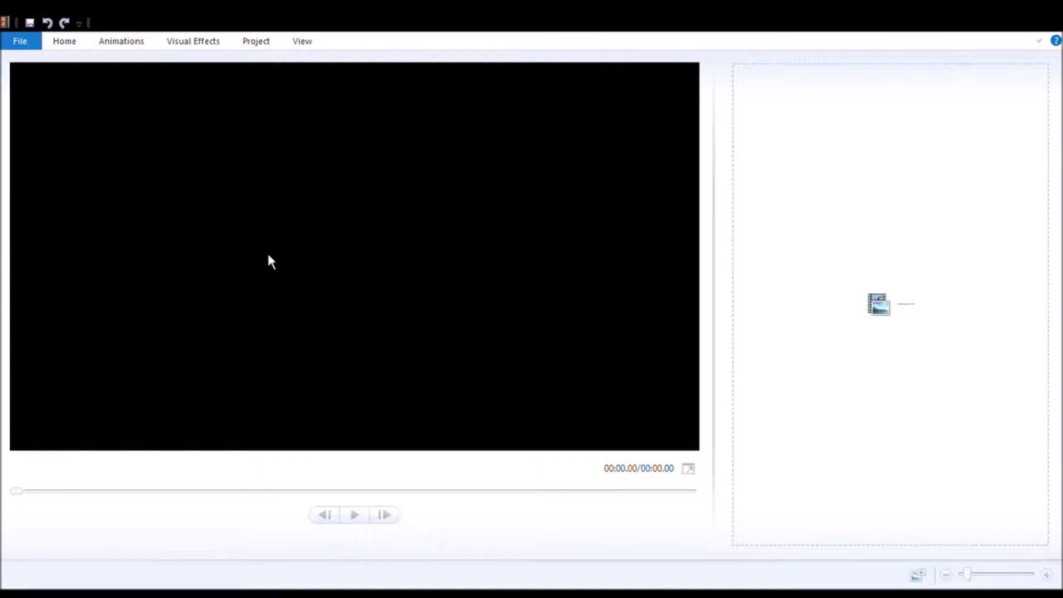
mouse_move(432, 233)
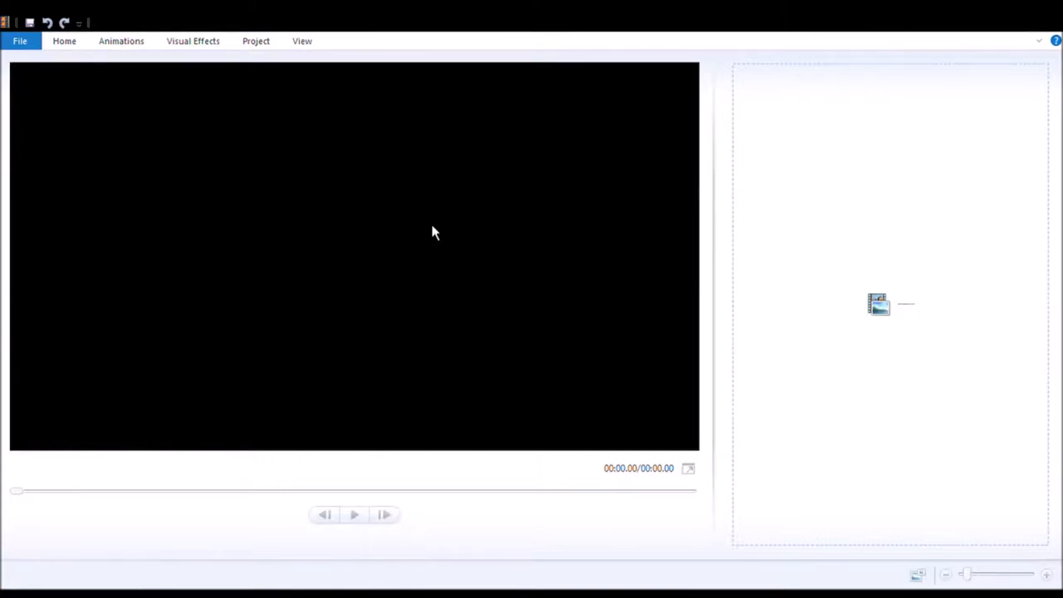
mouse_move(158, 236)
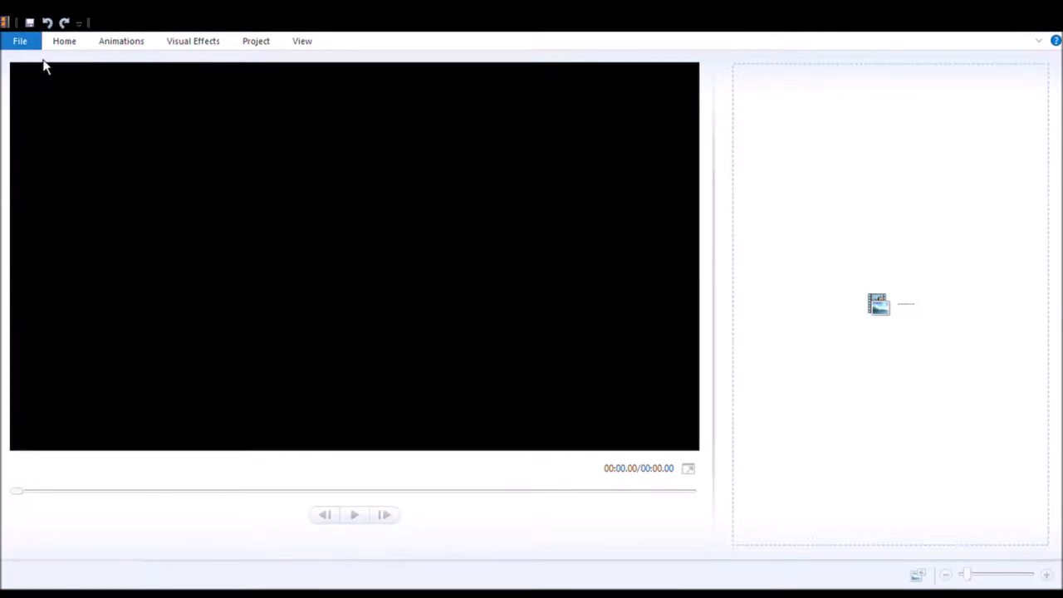
mouse_move(47, 106)
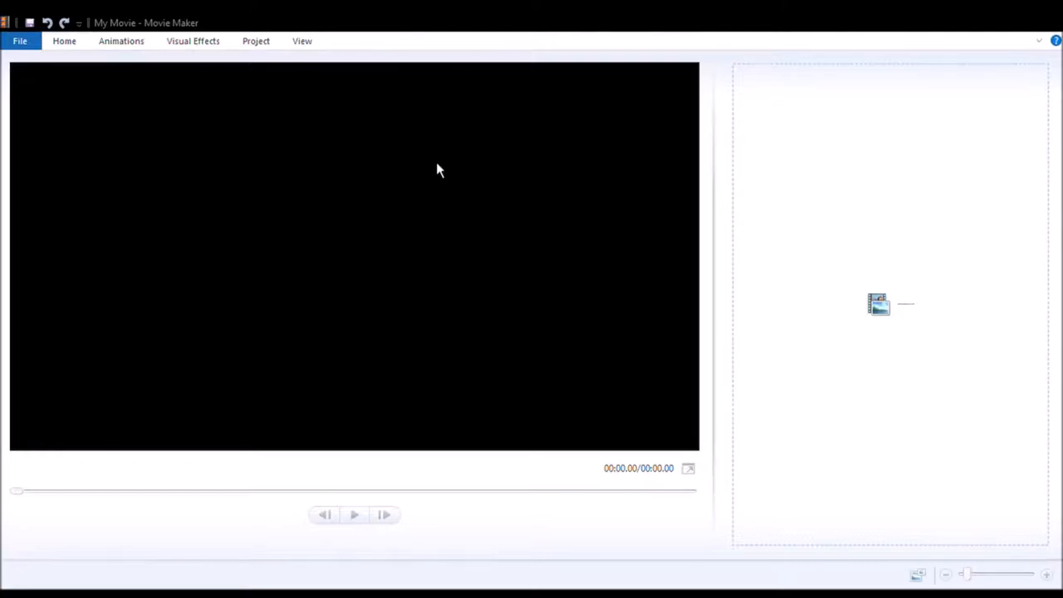
mouse_move(462, 116)
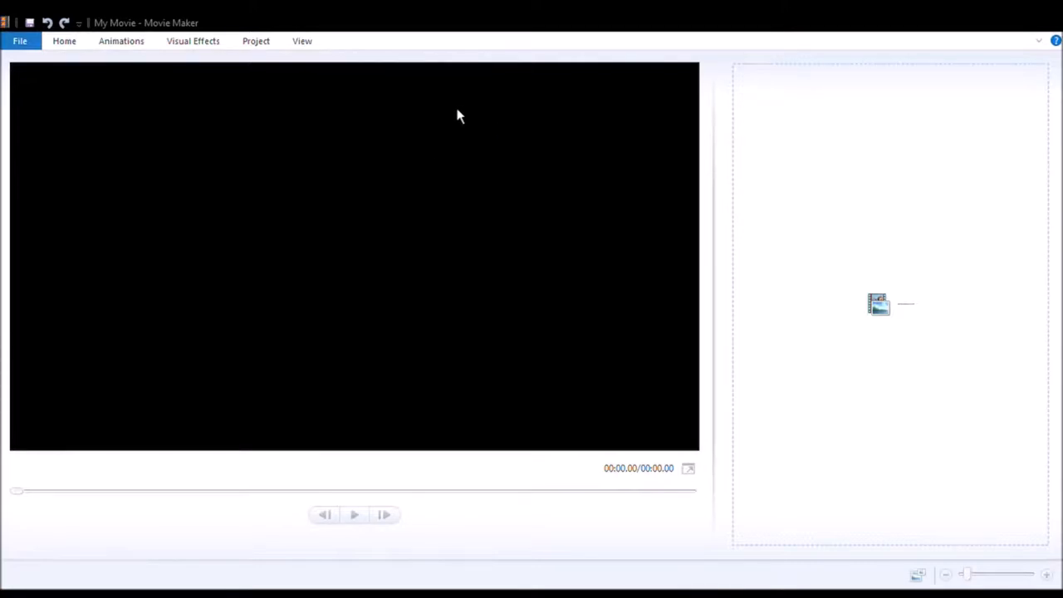
mouse_move(494, 217)
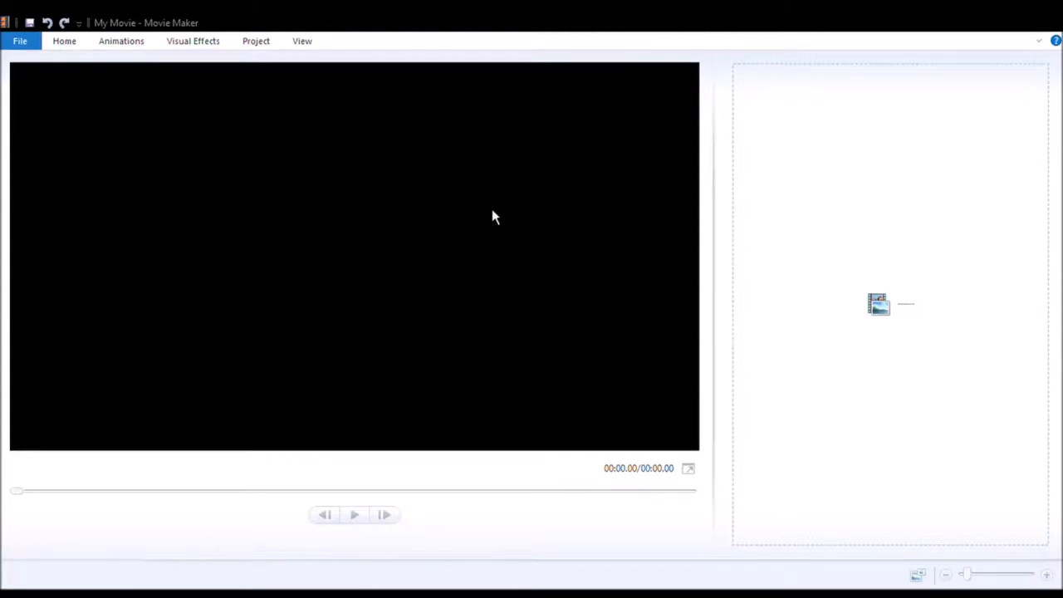
mouse_move(723, 359)
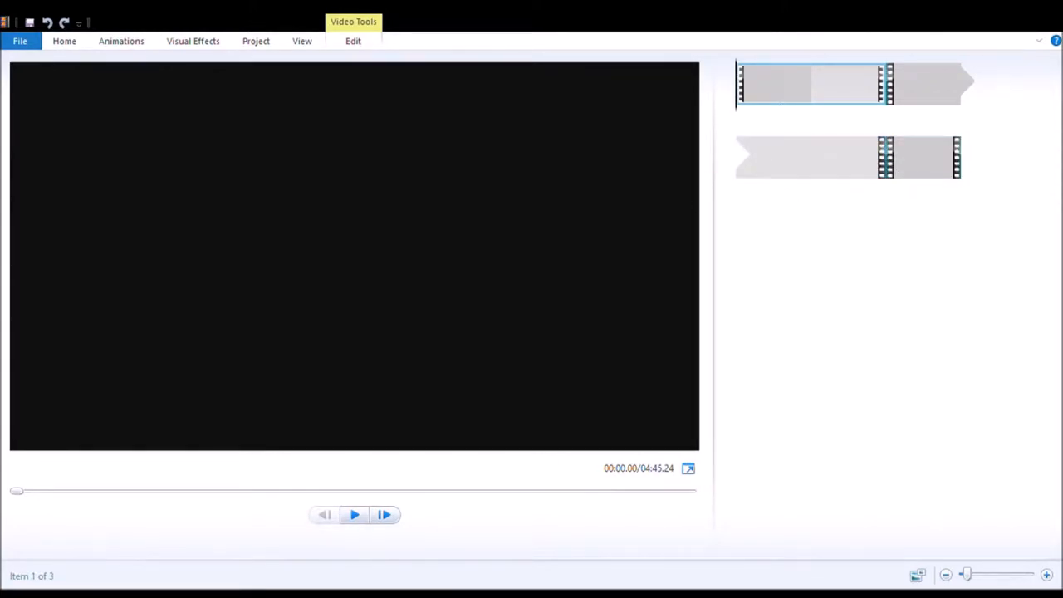
Add the webcam clips to the storyboard and preview the first clip to about 9 seconds.
click(920, 158)
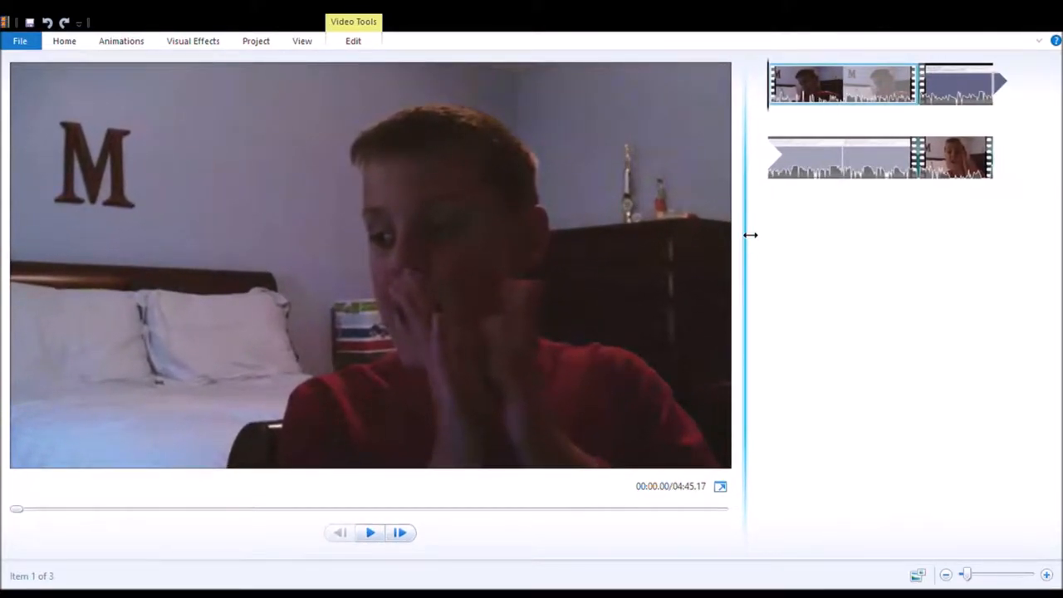
click(368, 532)
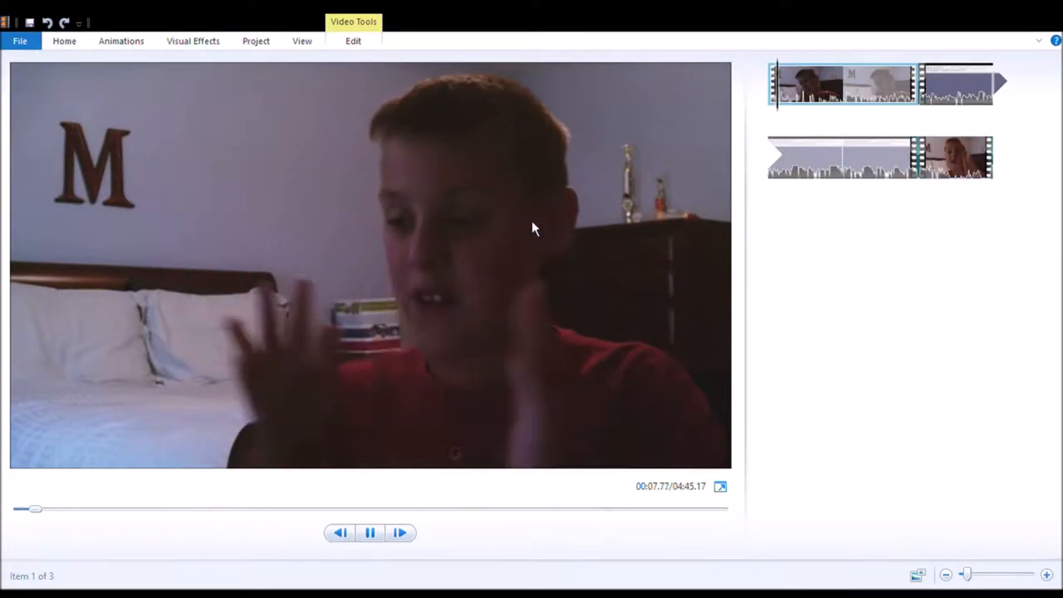
click(369, 531)
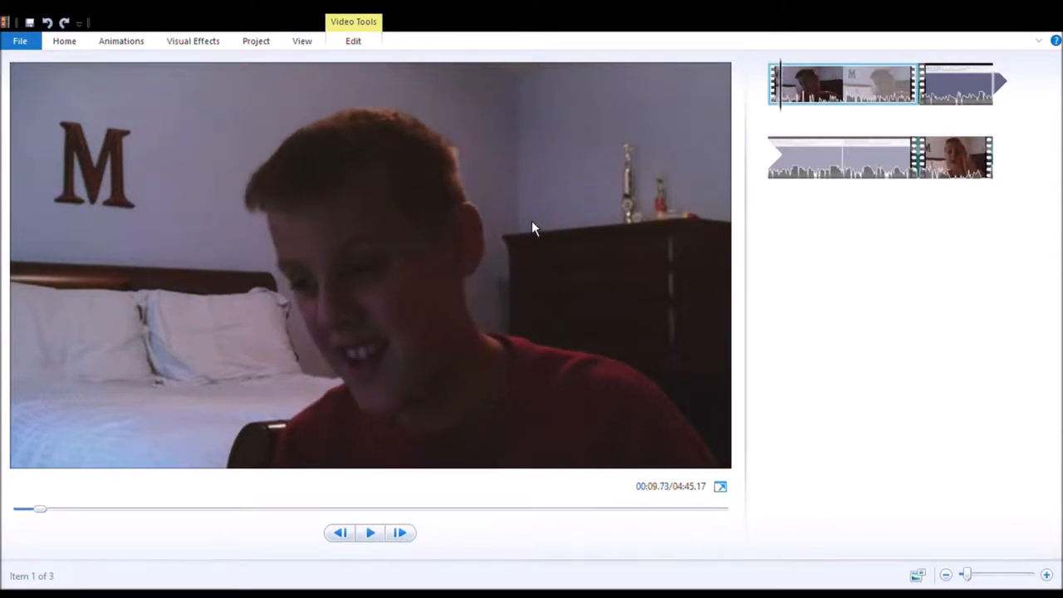
mouse_move(240, 186)
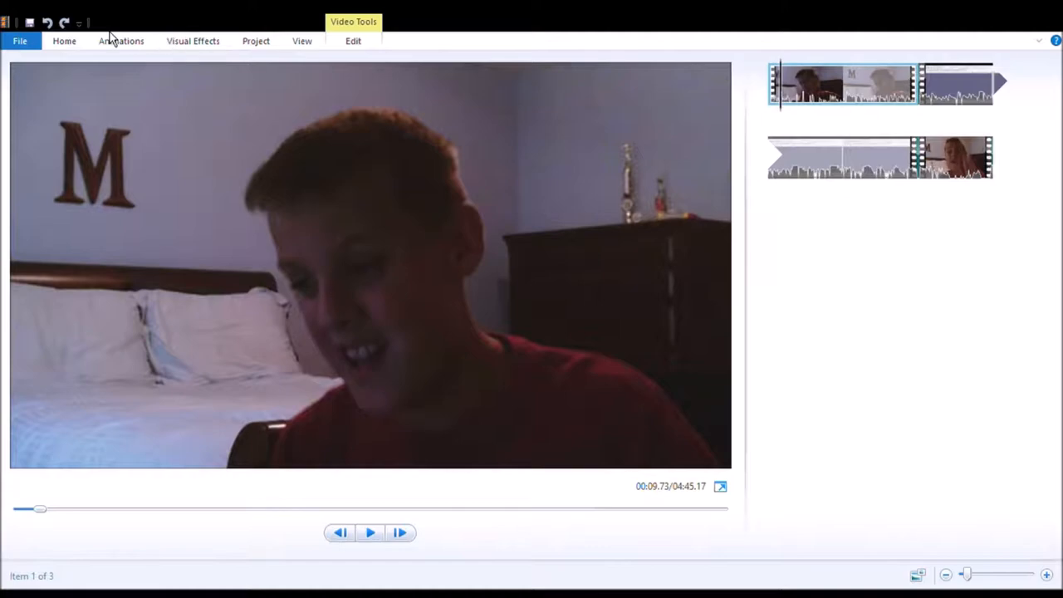
mouse_move(70, 58)
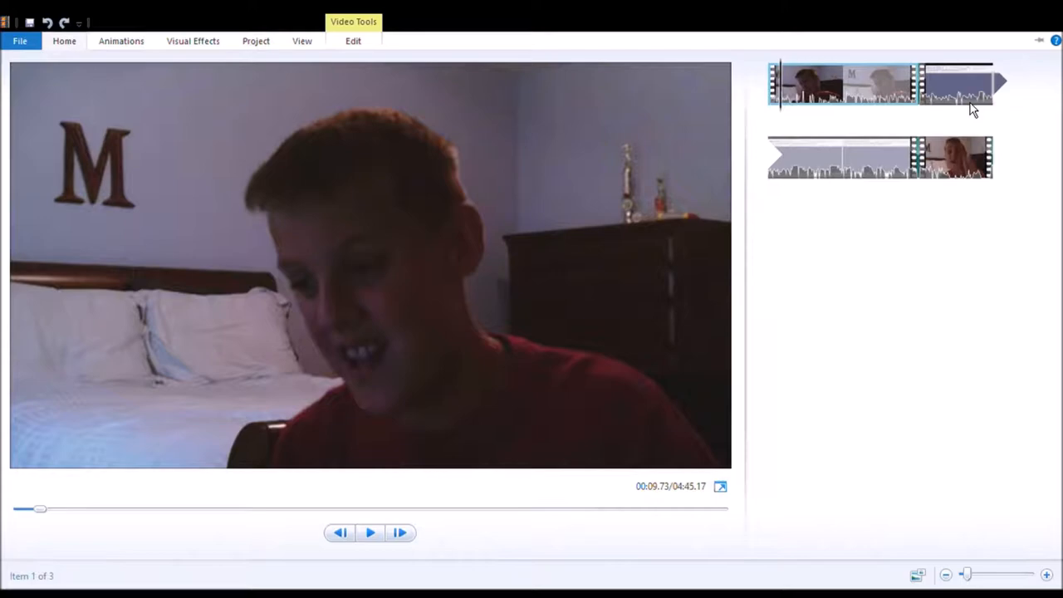
mouse_move(928, 378)
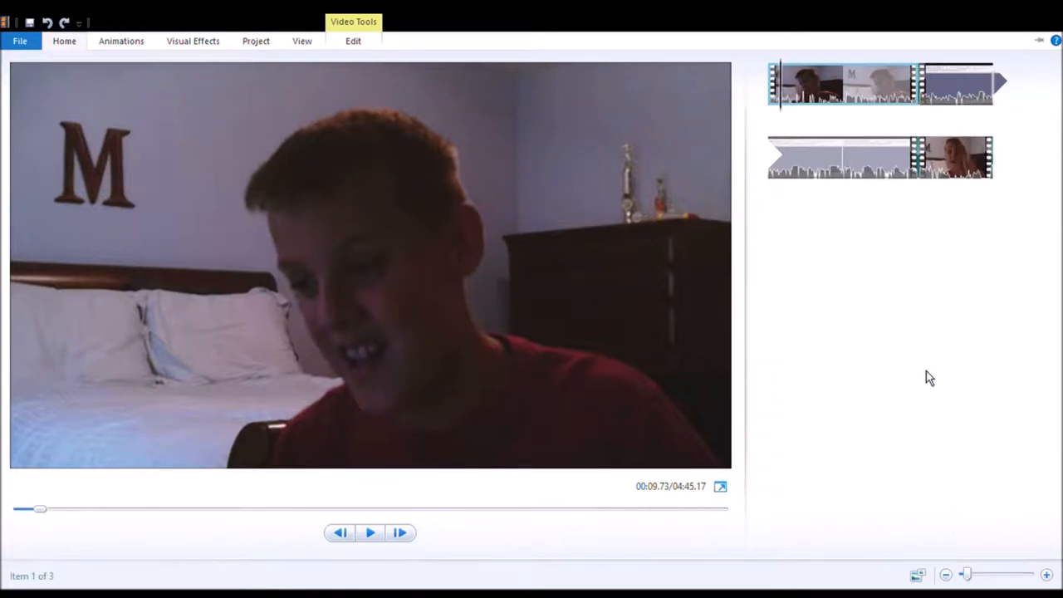
mouse_move(588, 282)
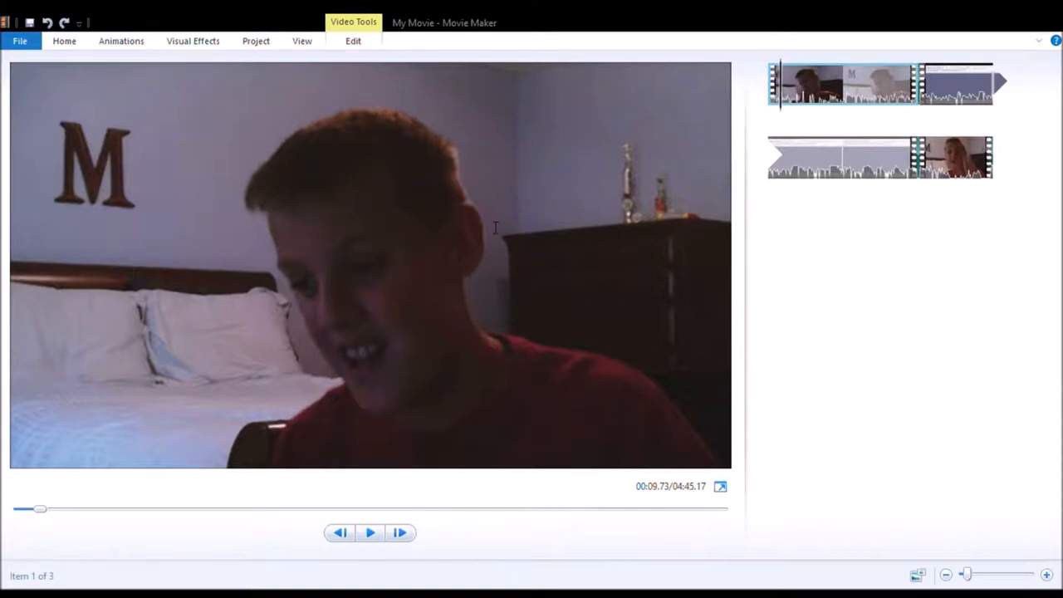
mouse_move(556, 266)
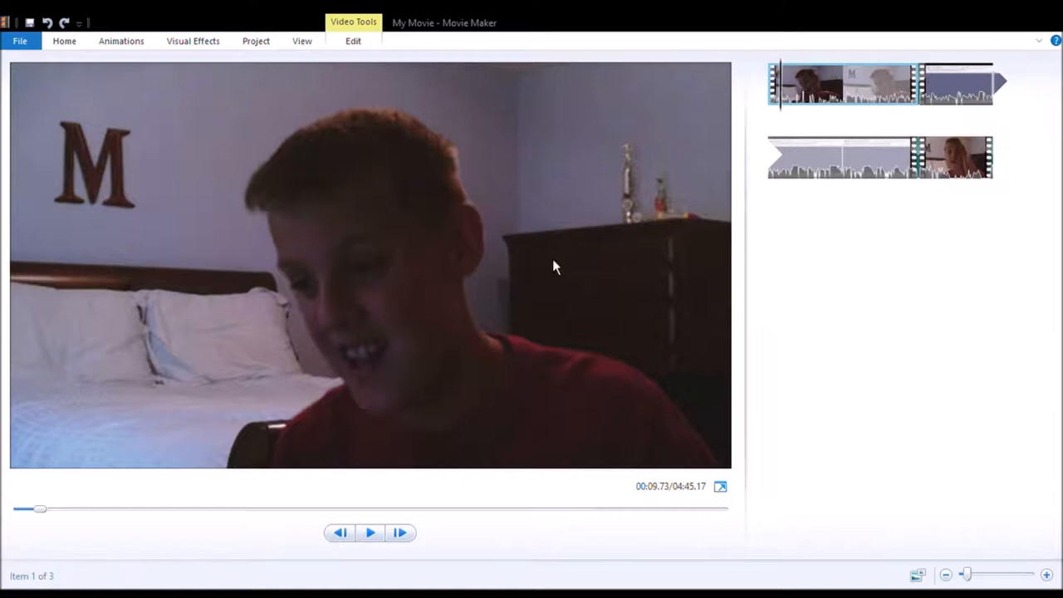
mouse_move(546, 282)
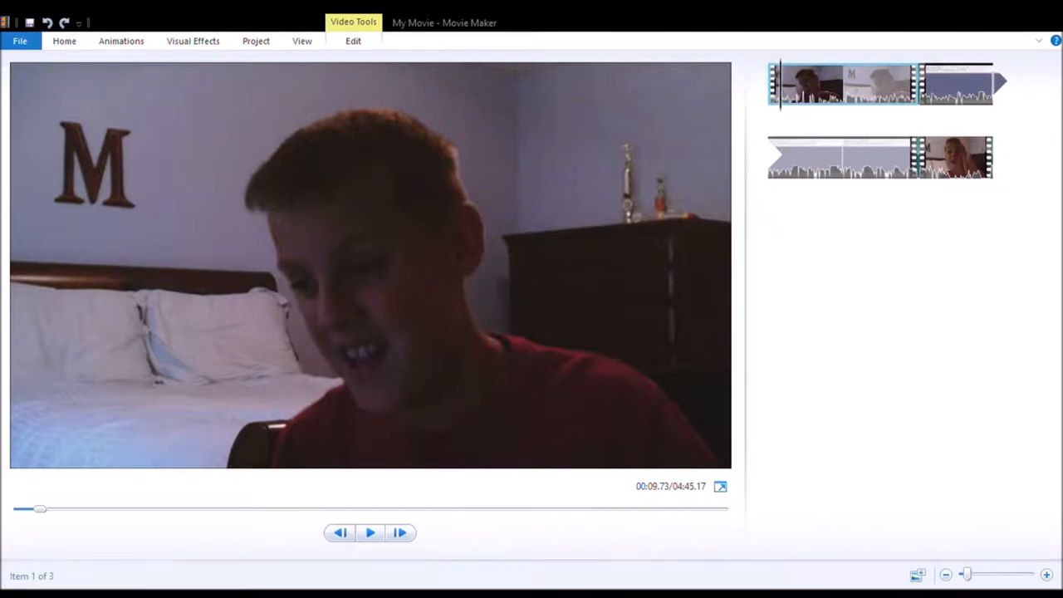
mouse_move(960, 126)
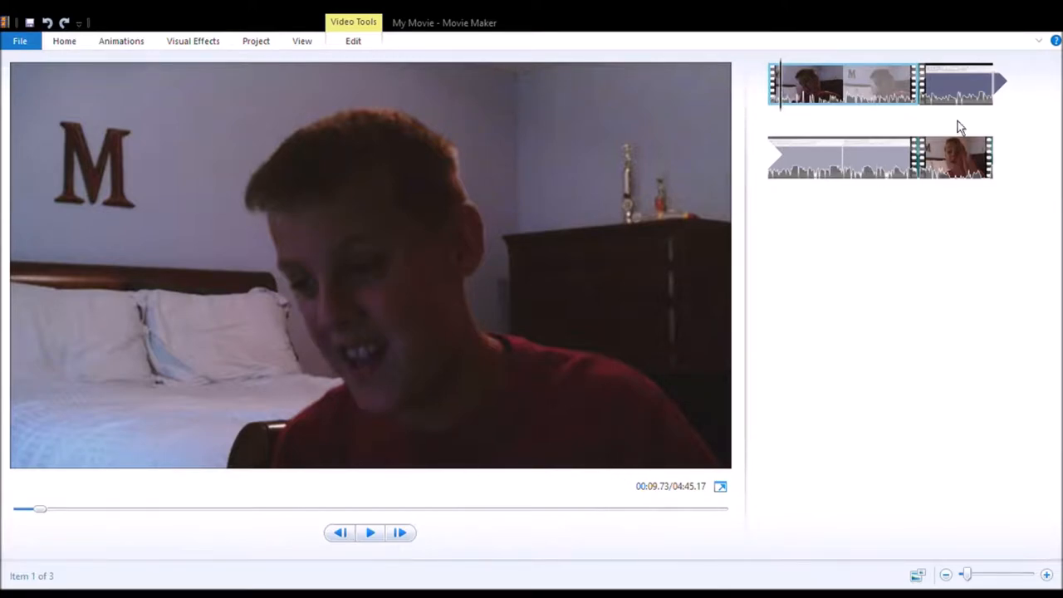
mouse_move(624, 327)
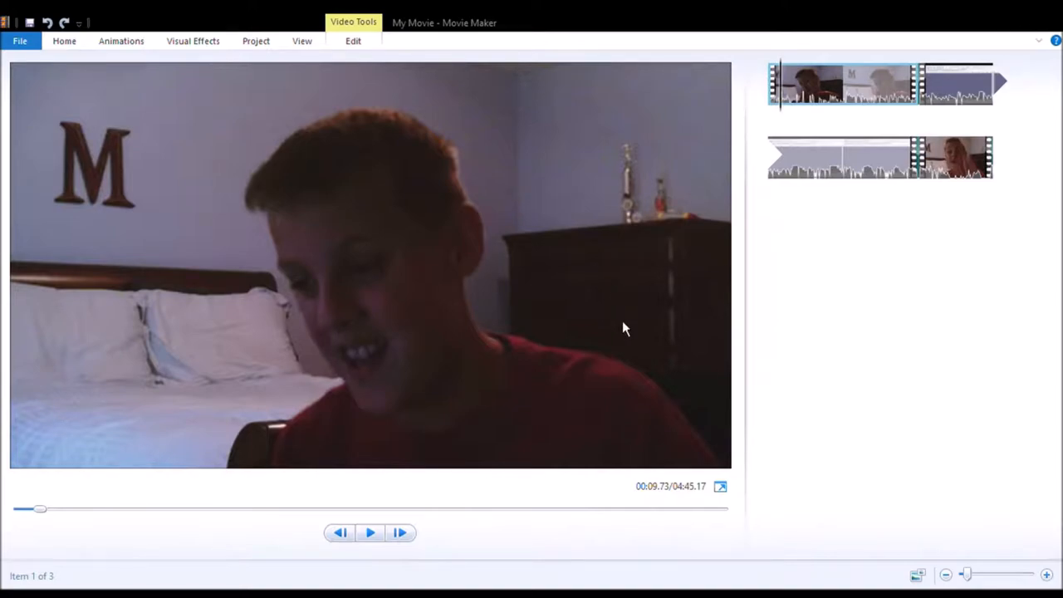
mouse_move(547, 213)
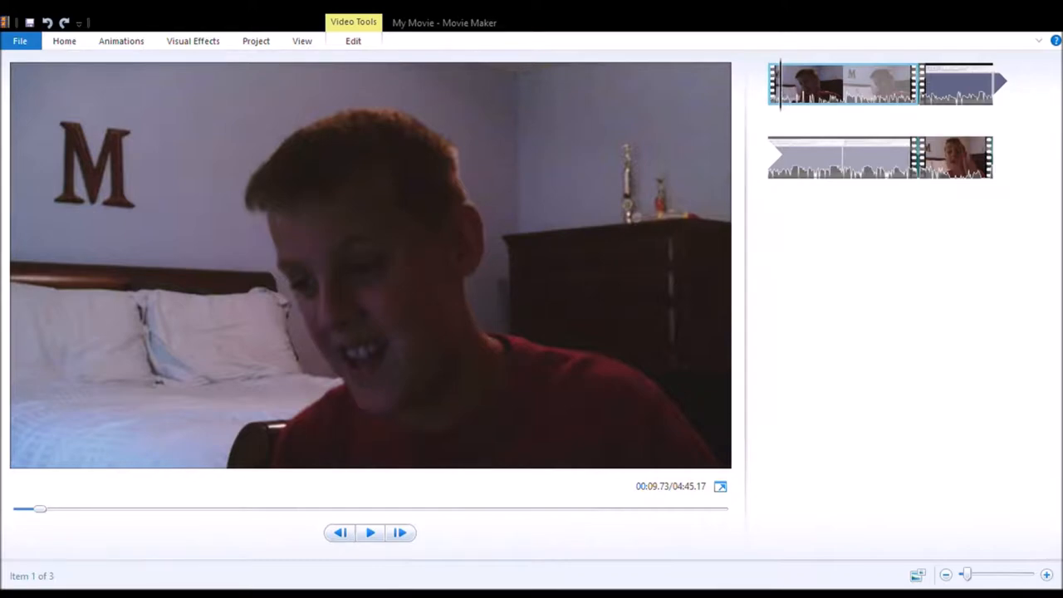
mouse_move(604, 435)
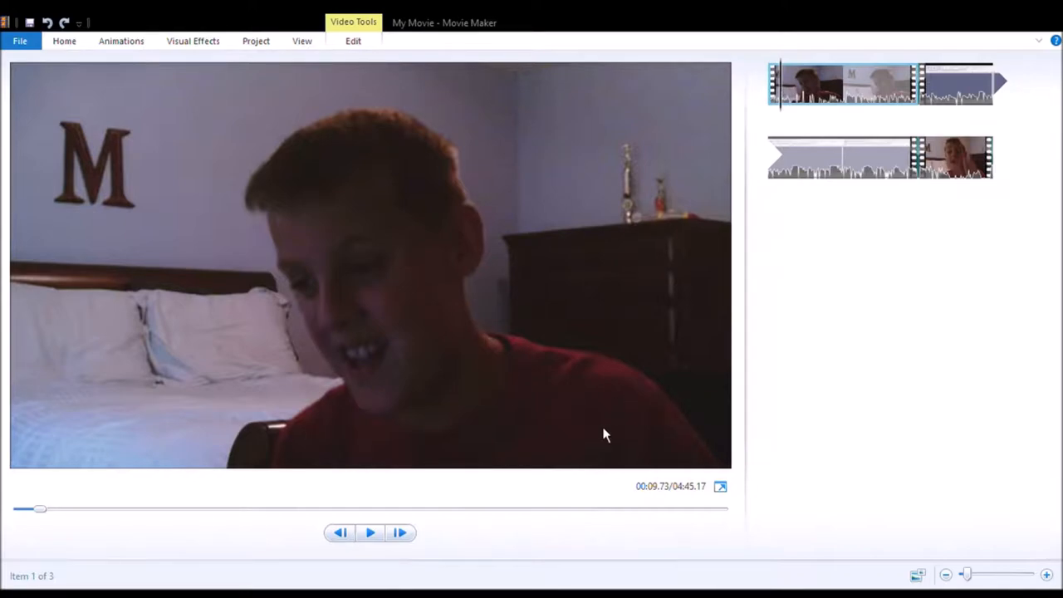
mouse_move(750, 491)
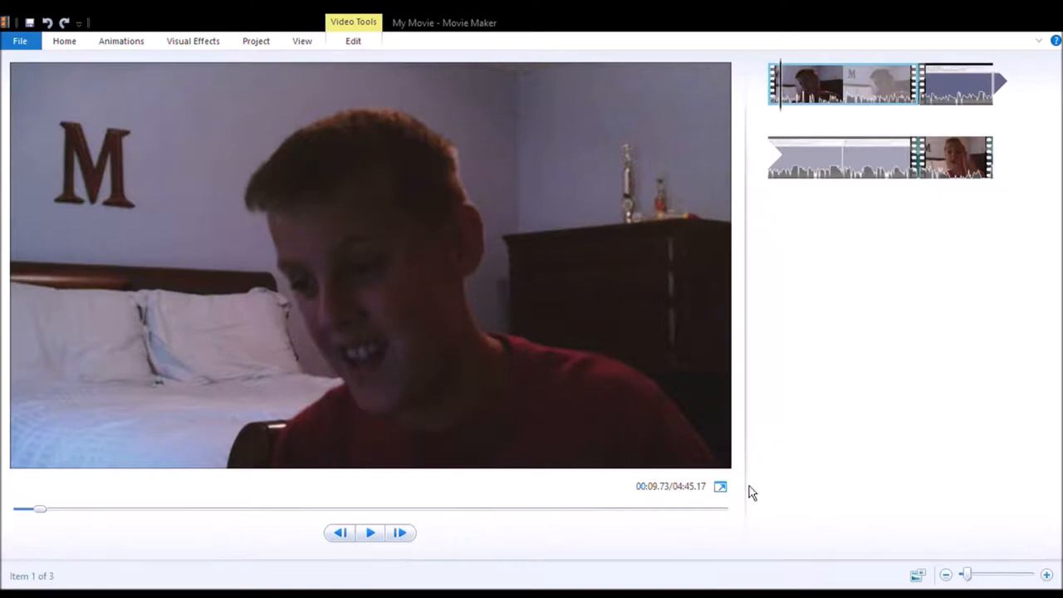
mouse_move(540, 153)
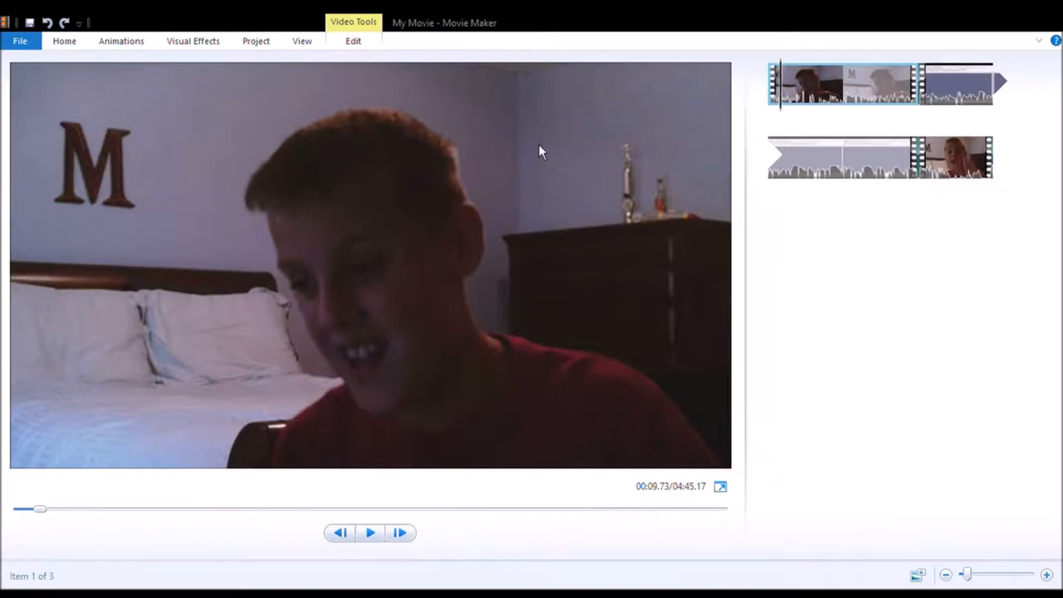
mouse_move(744, 210)
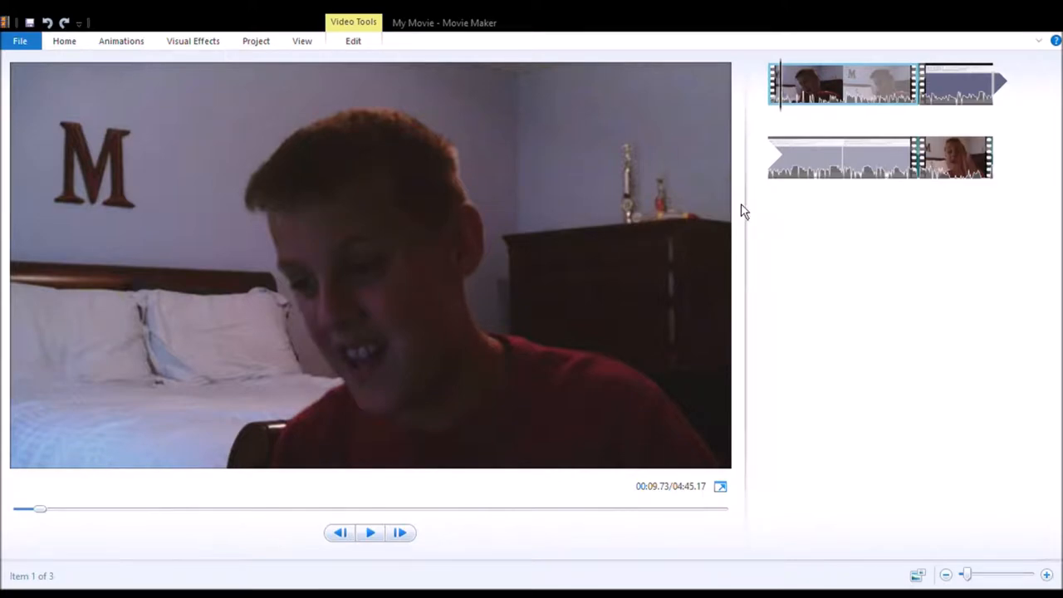
mouse_move(515, 488)
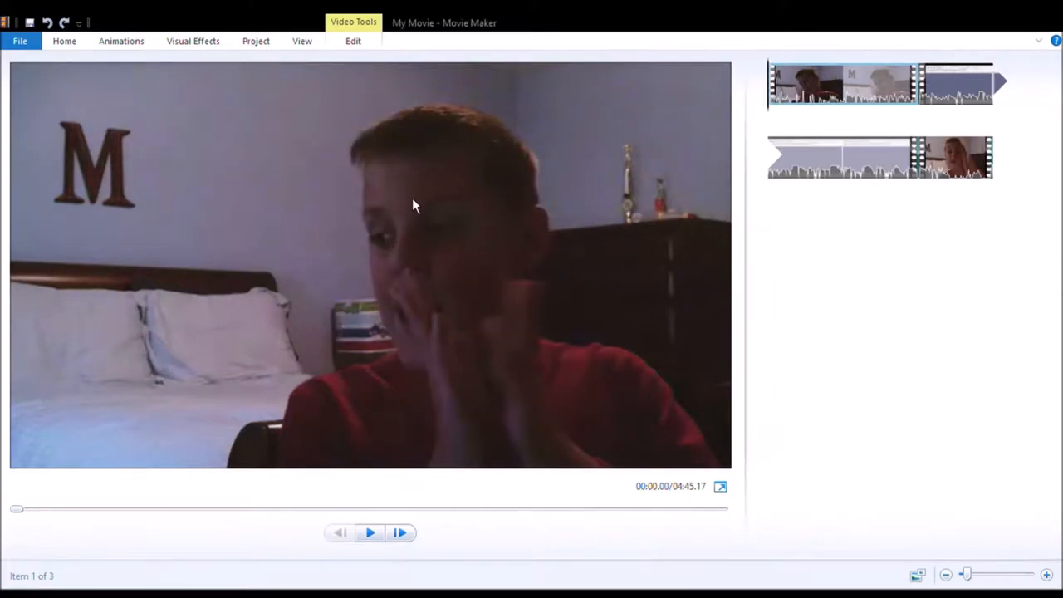
mouse_move(535, 157)
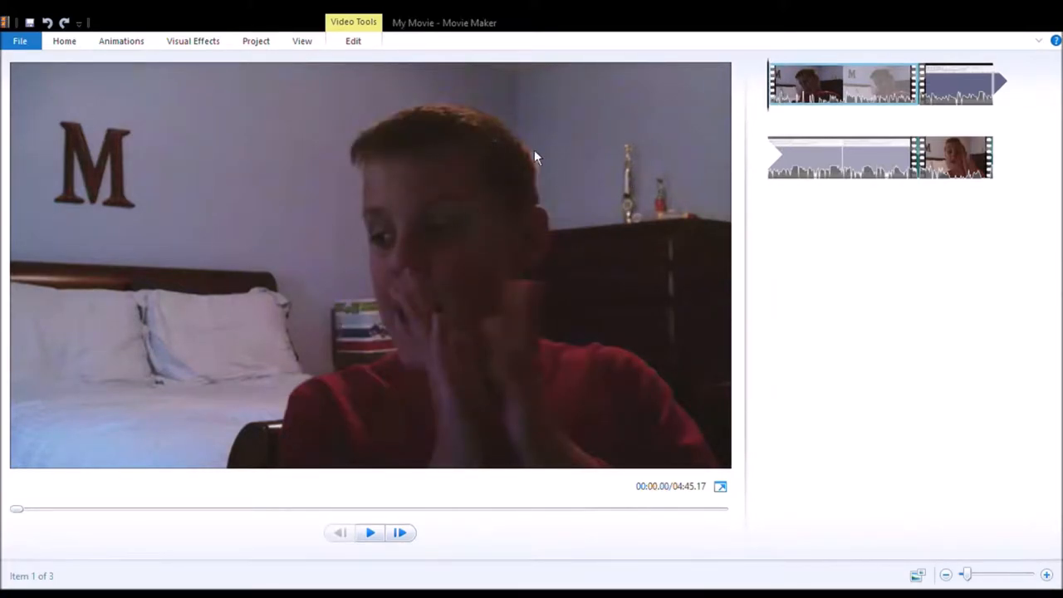
mouse_move(888, 515)
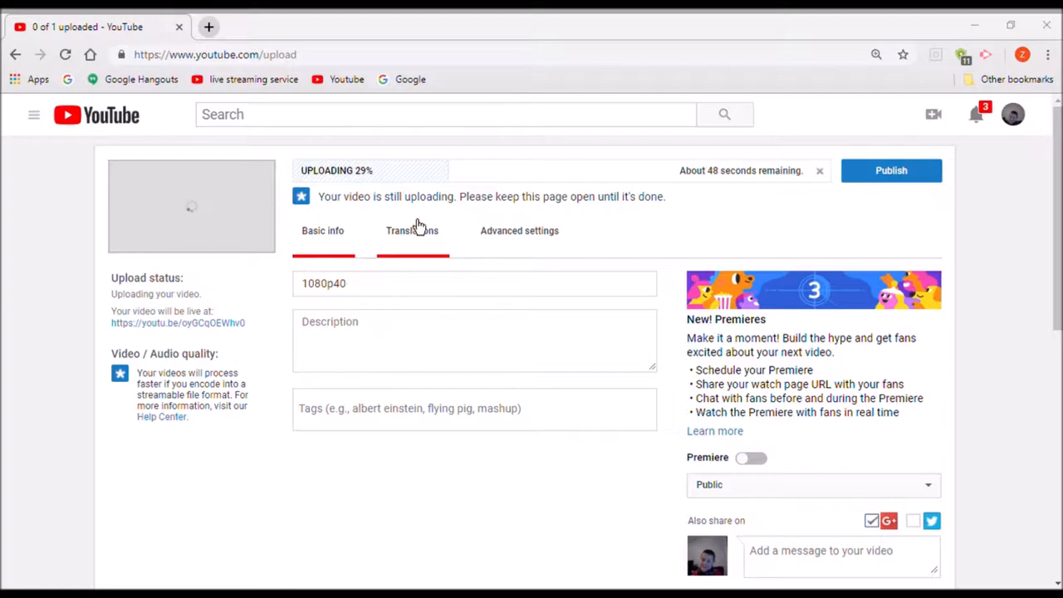
mouse_move(419, 219)
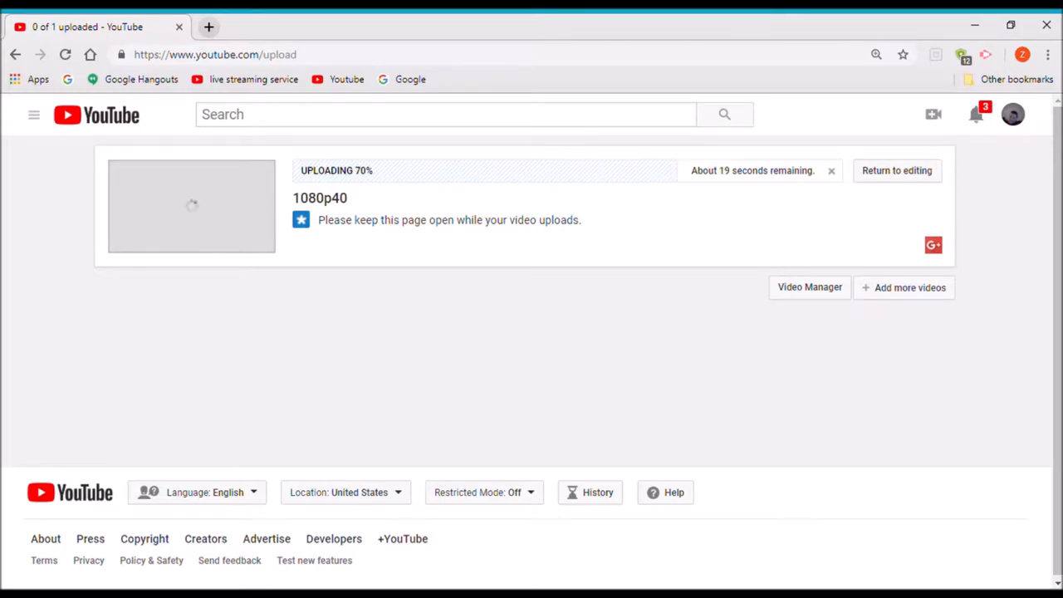
mouse_move(943, 289)
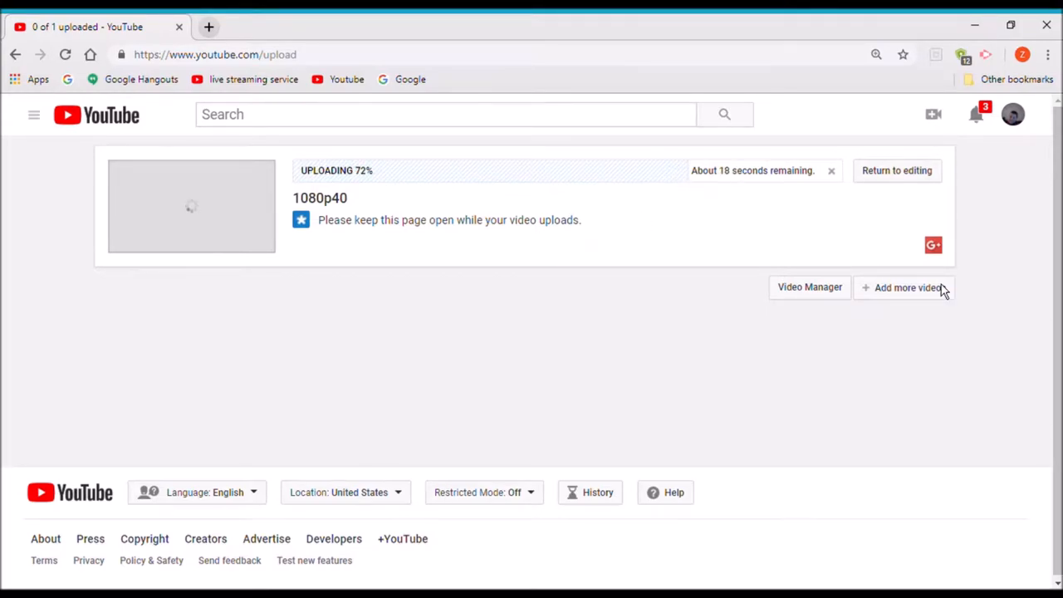
mouse_move(843, 508)
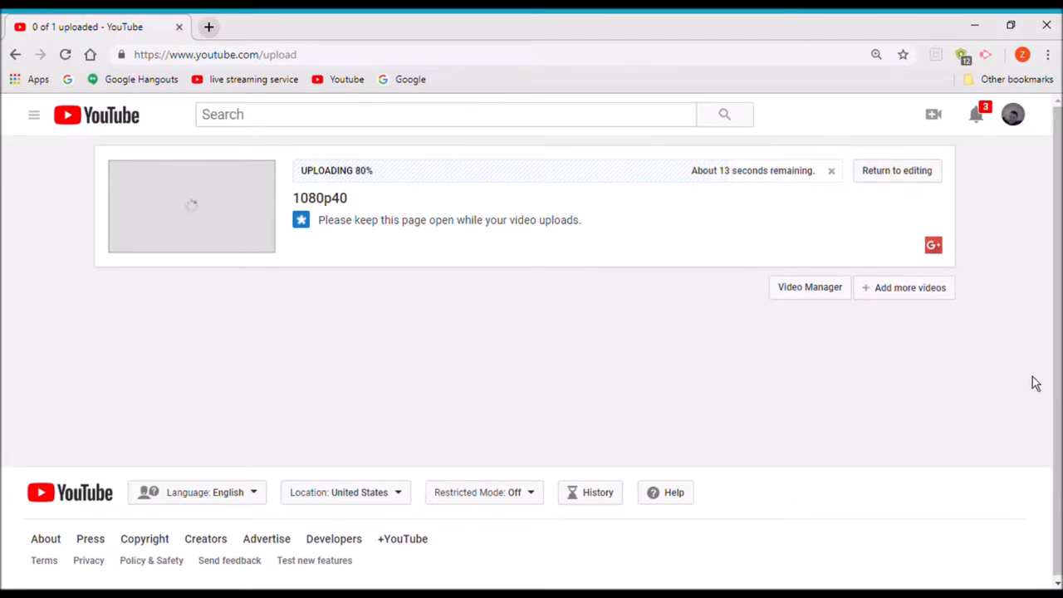
mouse_move(753, 380)
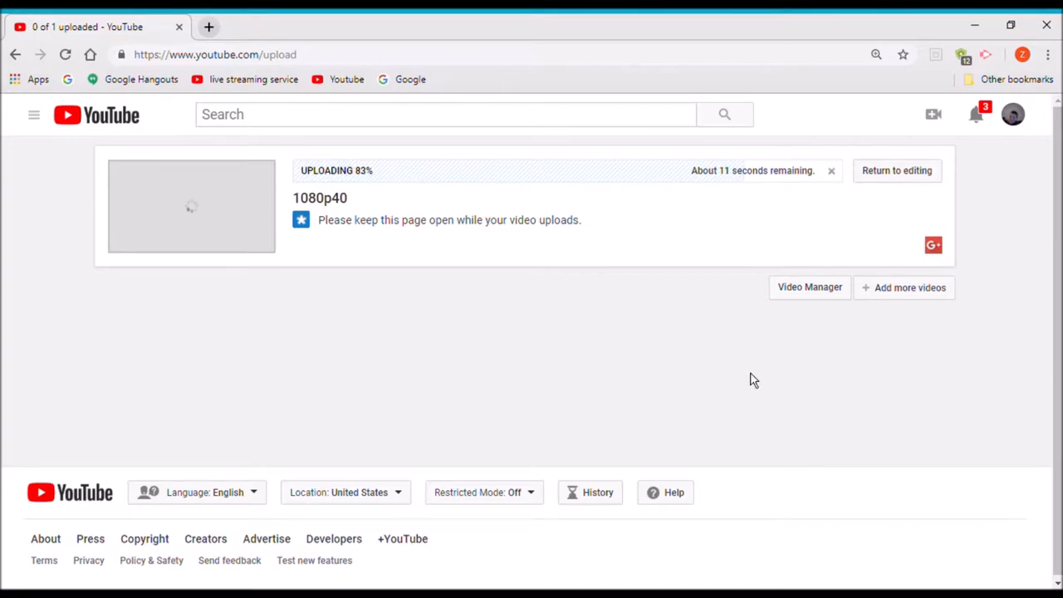
mouse_move(369, 198)
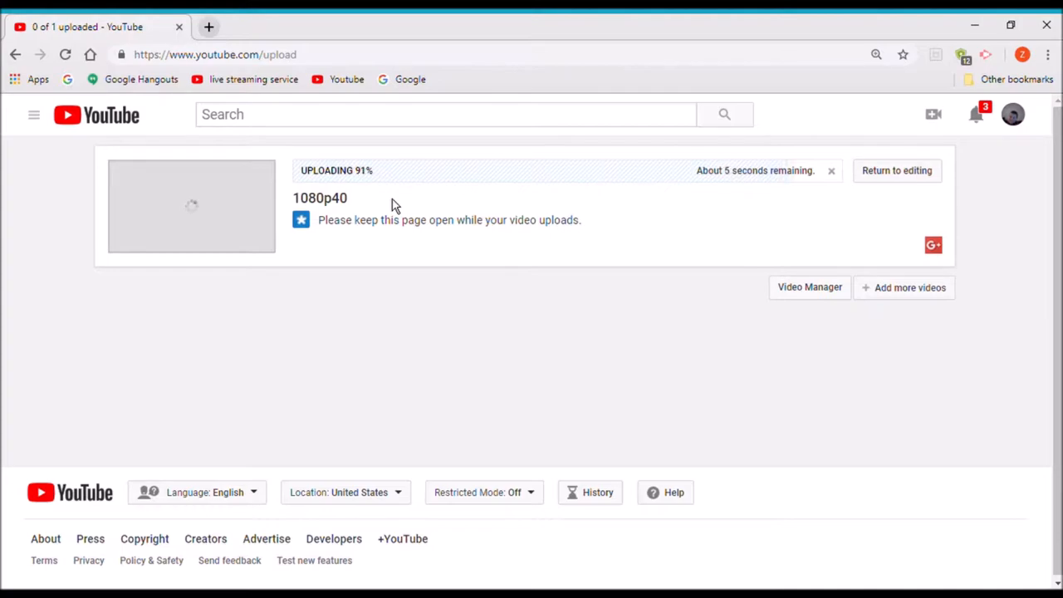
mouse_move(695, 332)
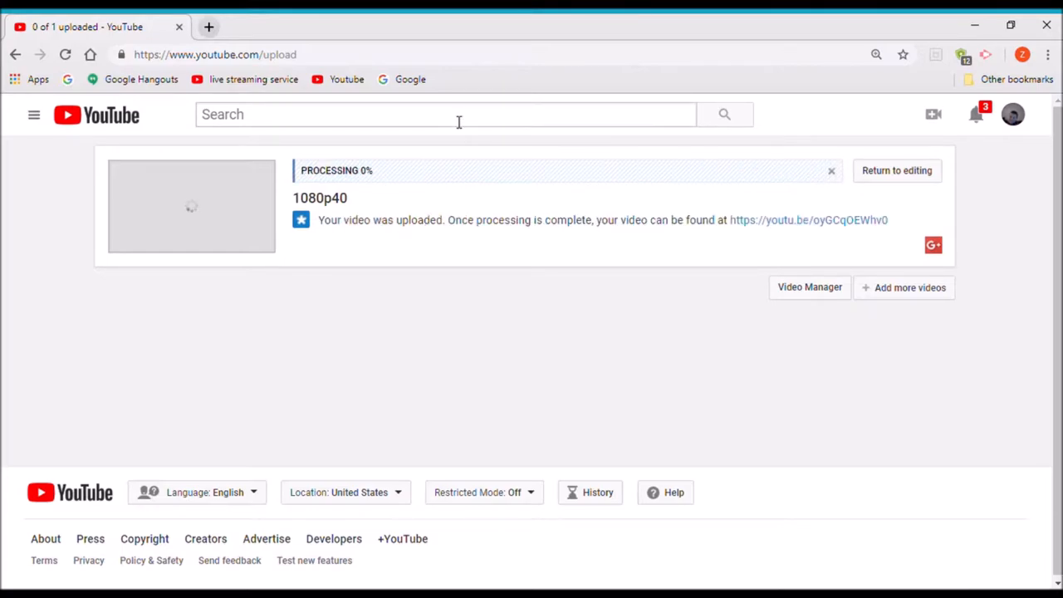
mouse_move(377, 173)
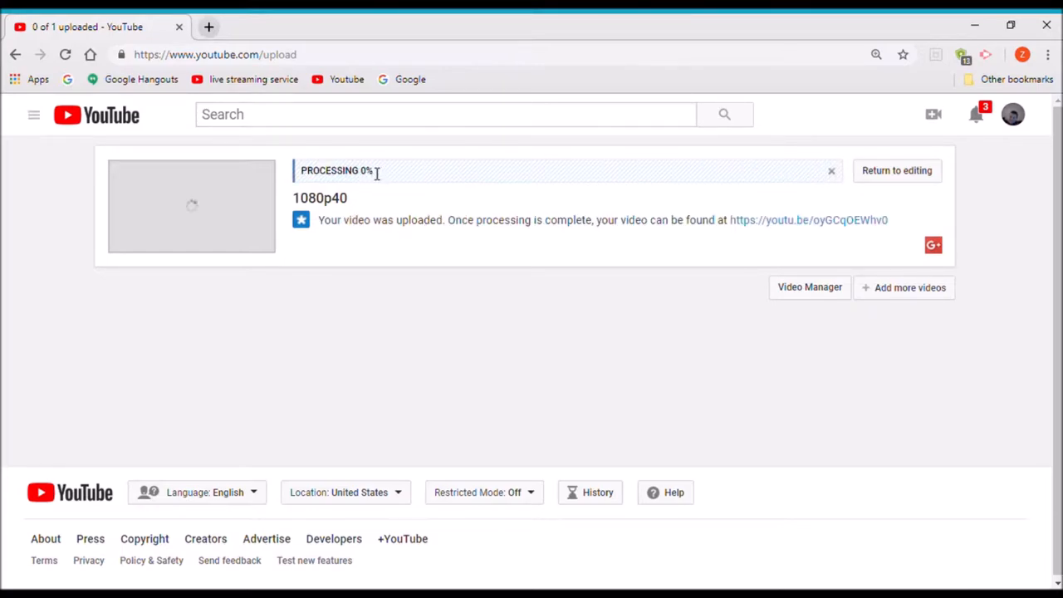
mouse_move(485, 357)
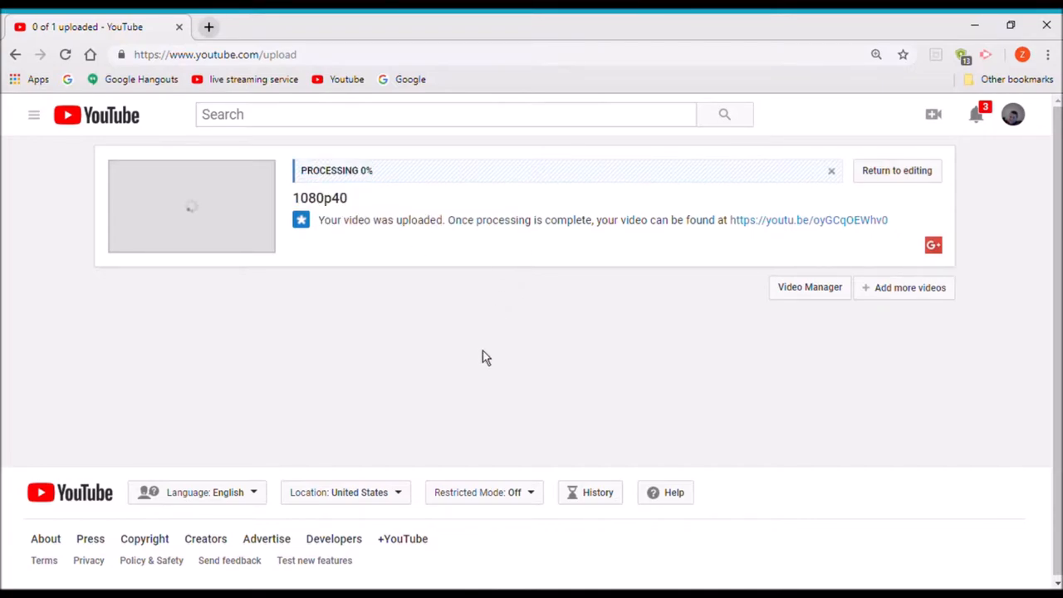
mouse_move(940, 89)
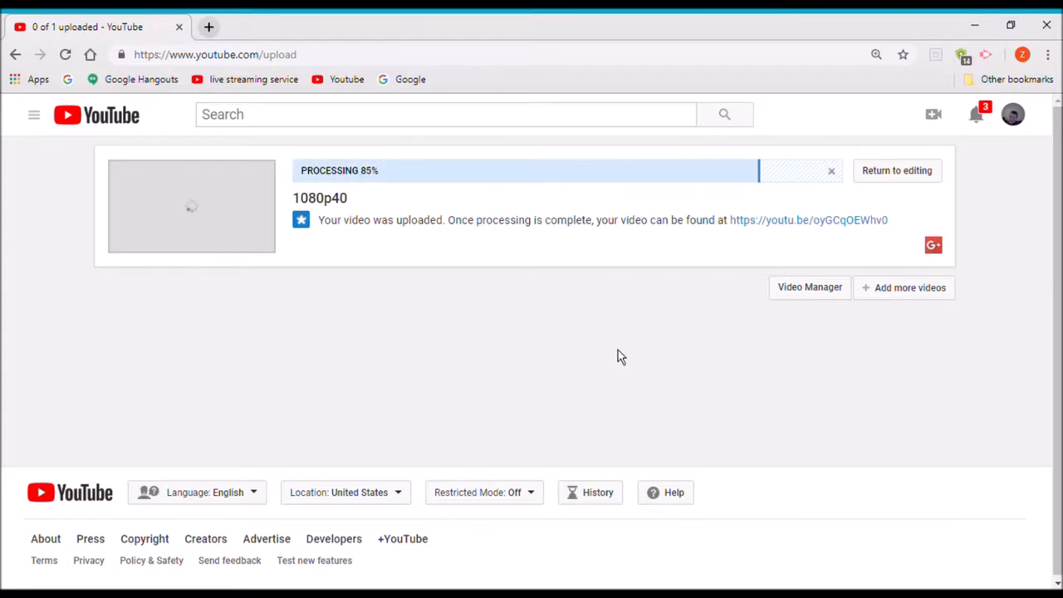
mouse_move(465, 141)
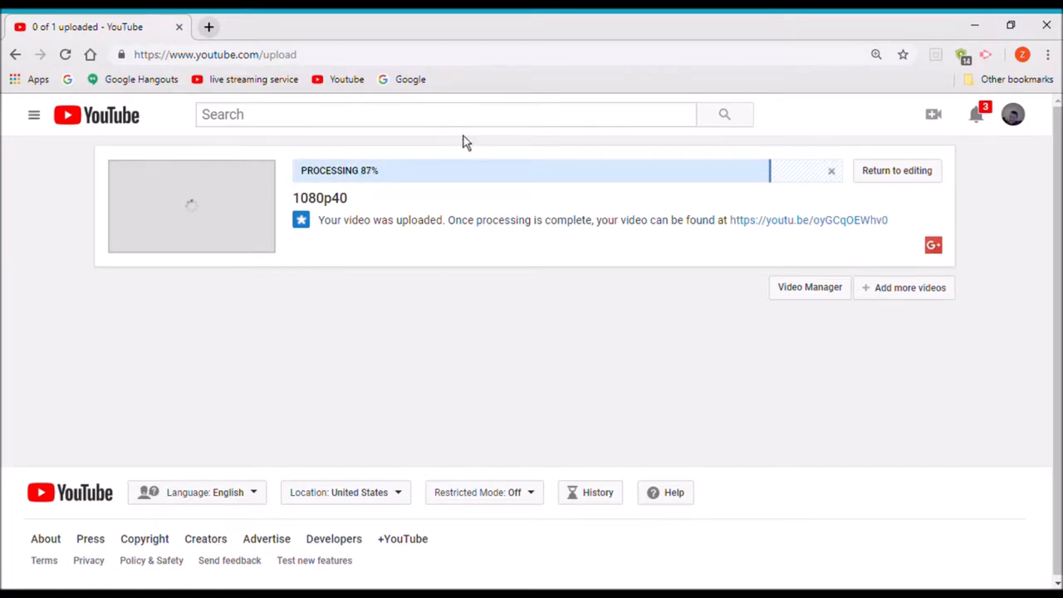
mouse_move(286, 219)
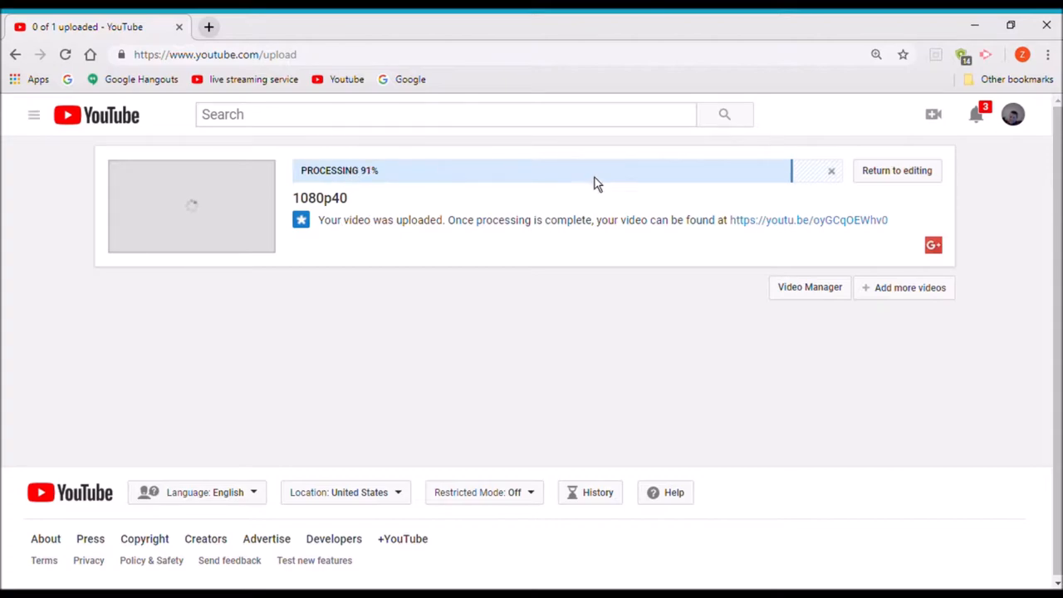
mouse_move(780, 312)
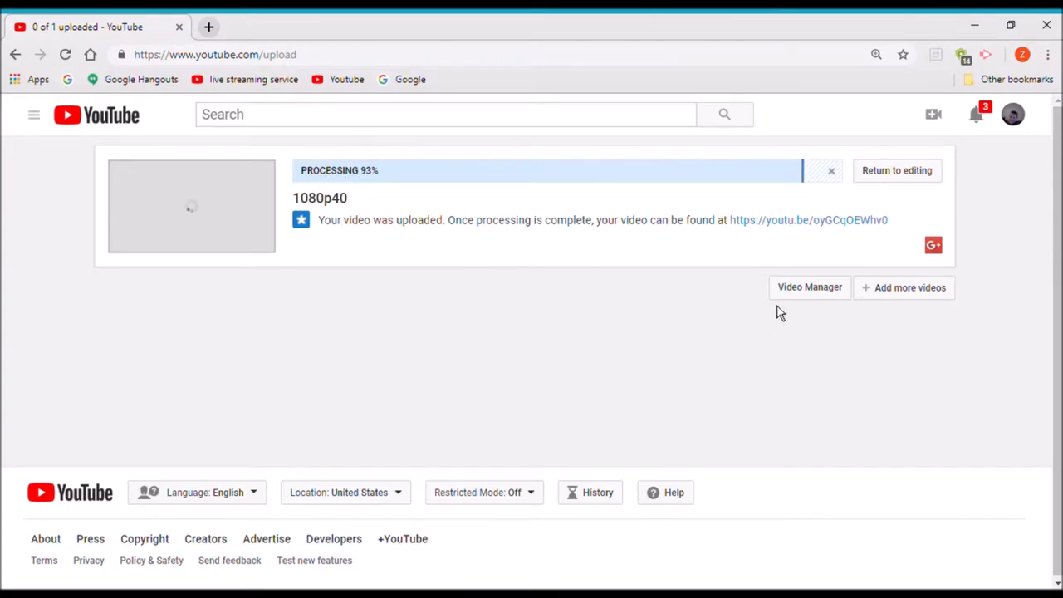
mouse_move(423, 266)
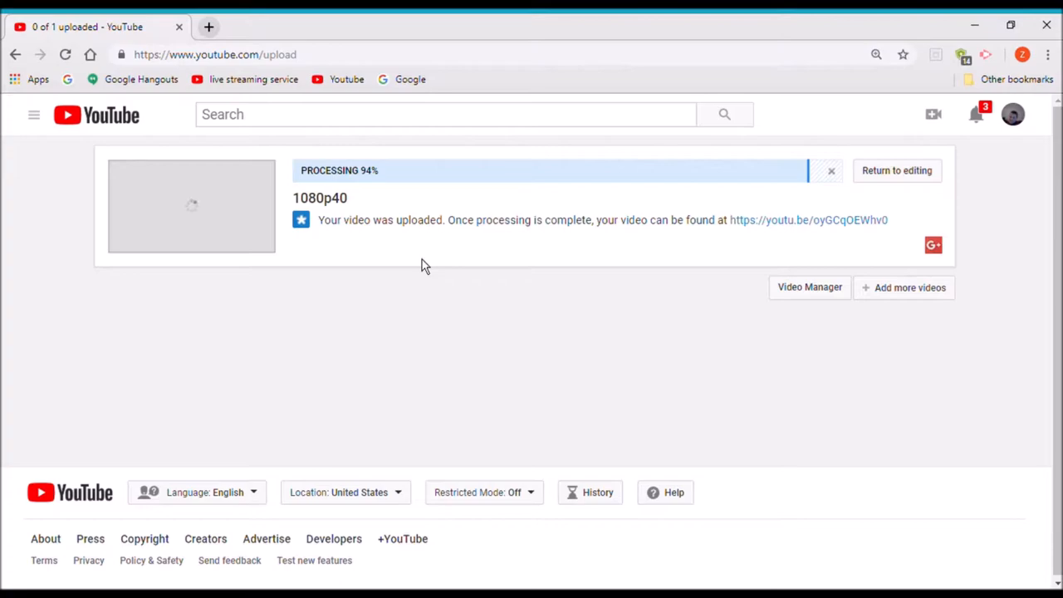
mouse_move(521, 146)
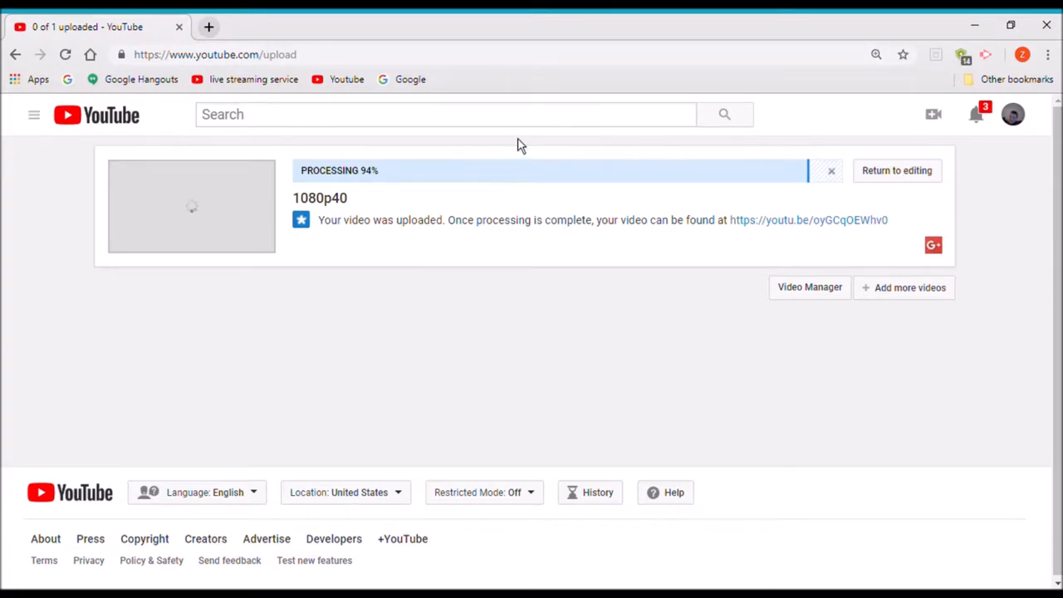
mouse_move(585, 185)
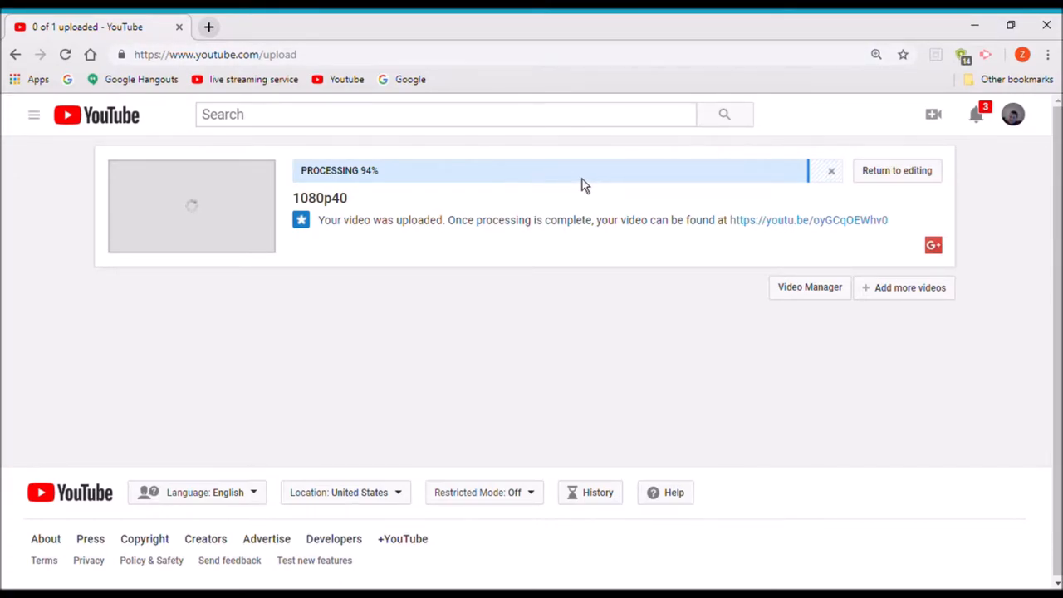
mouse_move(710, 297)
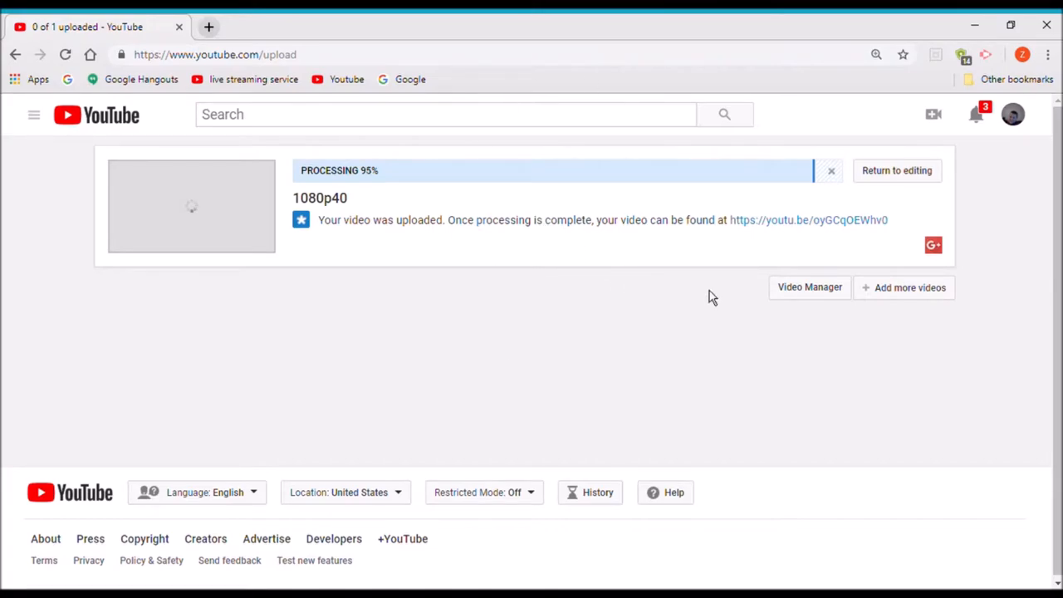
mouse_move(594, 249)
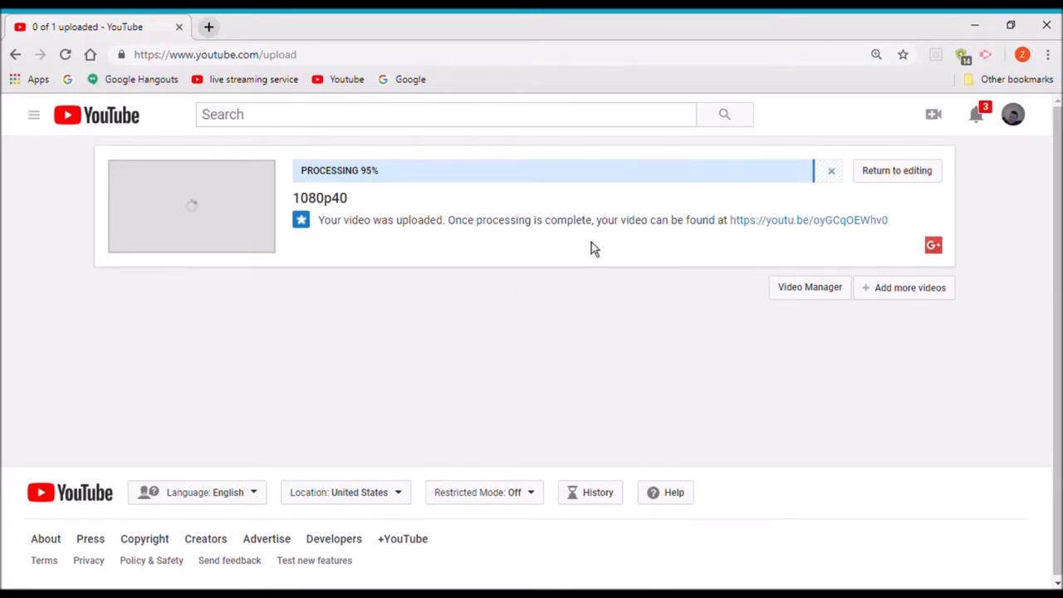
mouse_move(475, 262)
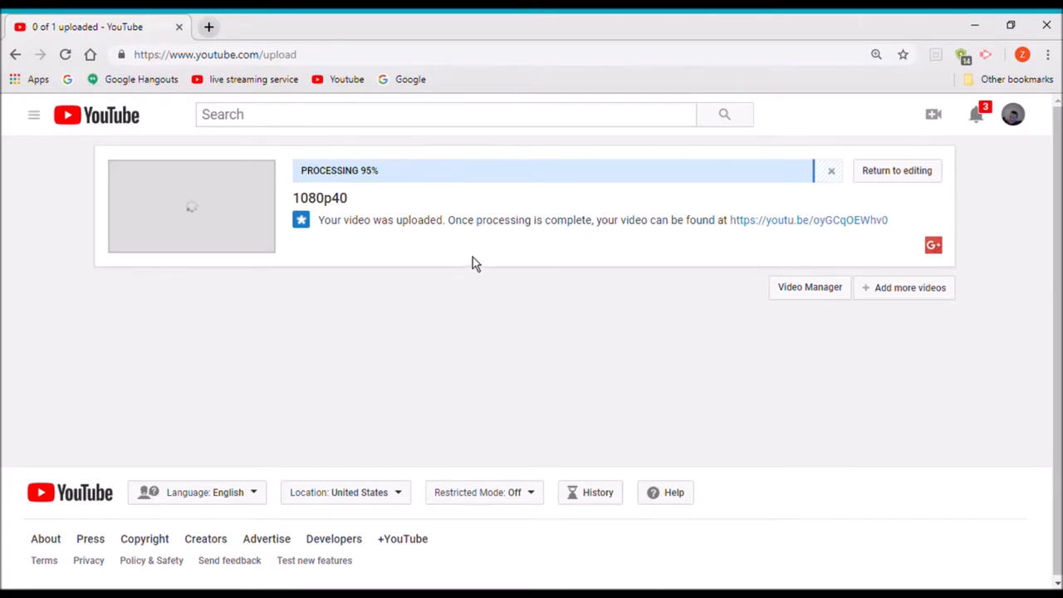
mouse_move(801, 412)
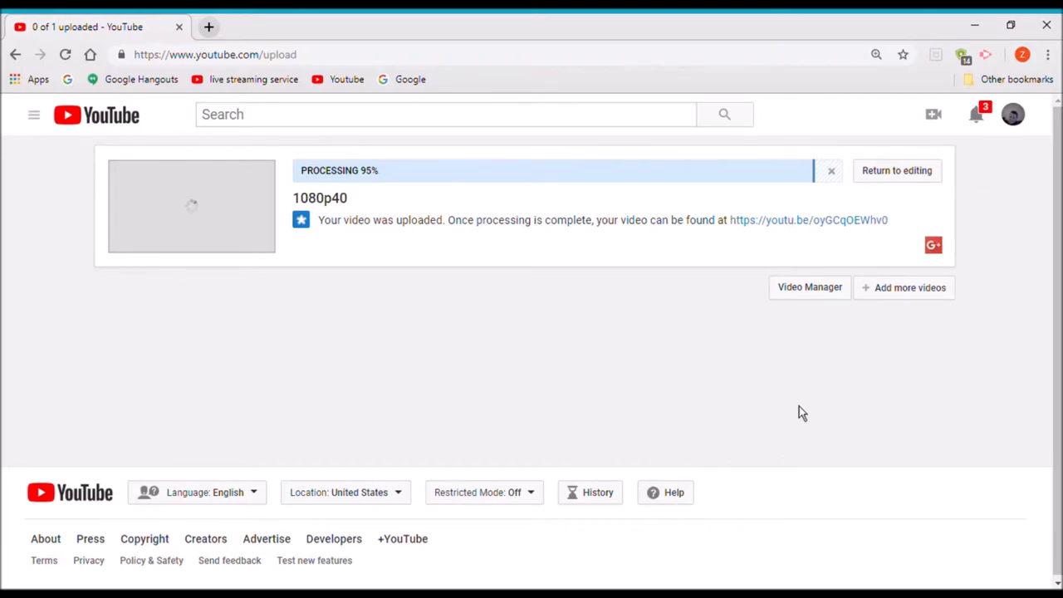
mouse_move(618, 252)
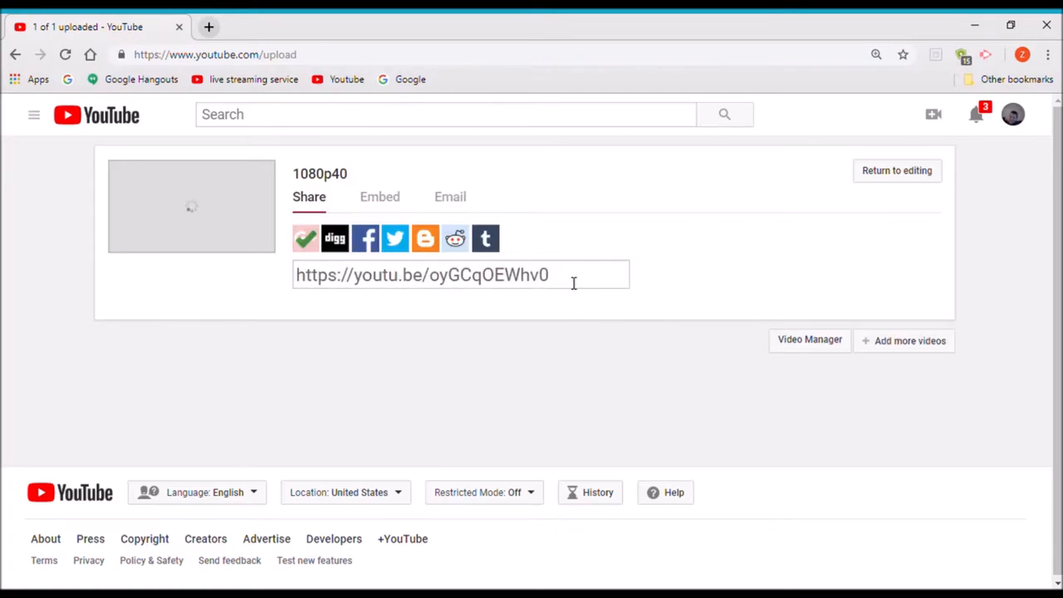
mouse_move(7, 252)
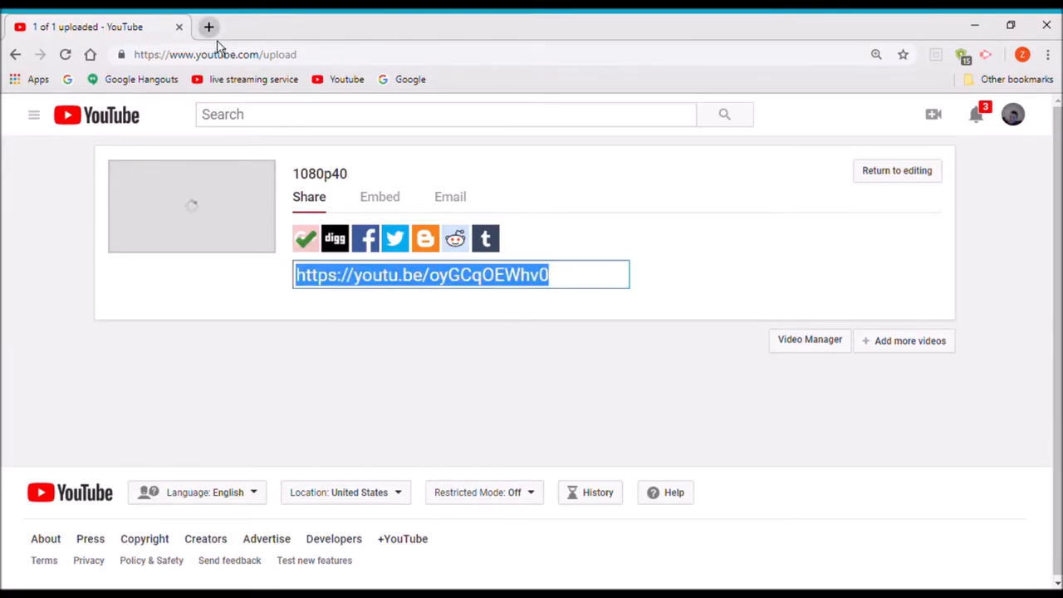
Open the uploaded 1080p40 video on its watch page via the youtu.be share link.
click(209, 26)
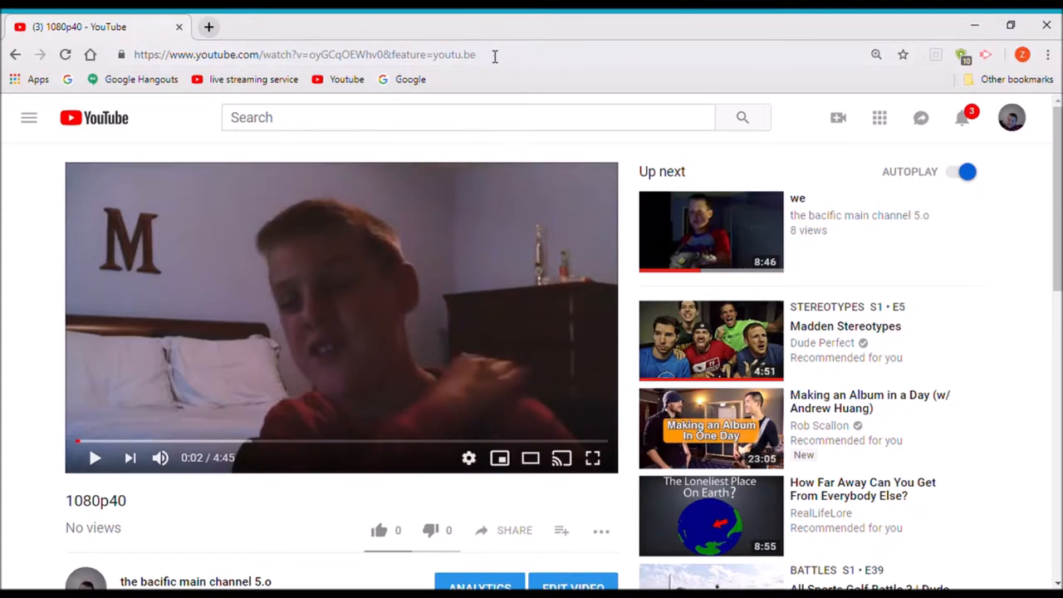
Check the player's quality options (only 360p and Auto), then return home and open the account menu.
click(302, 53)
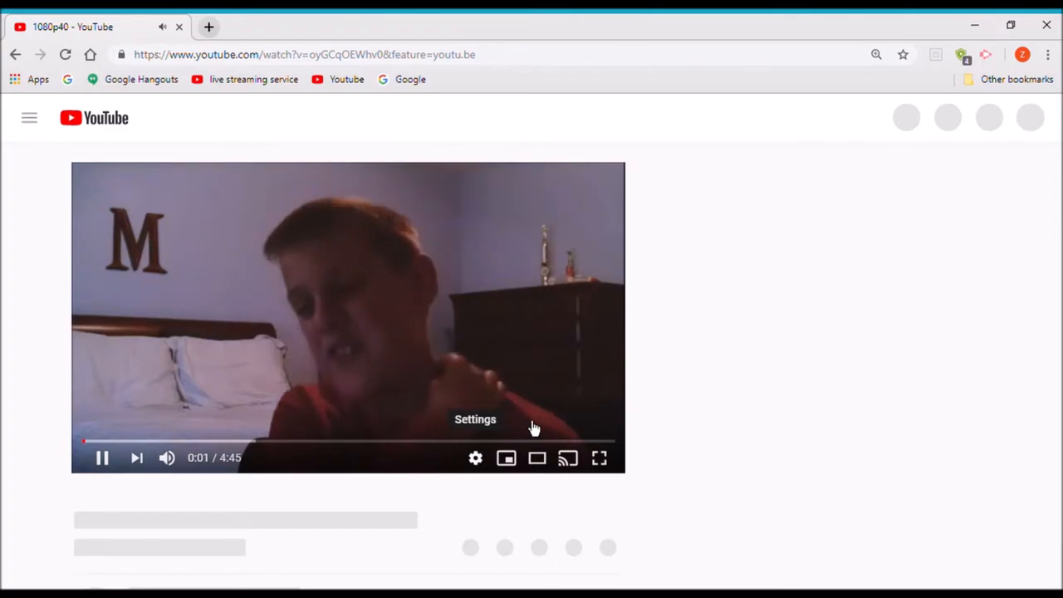
click(474, 459)
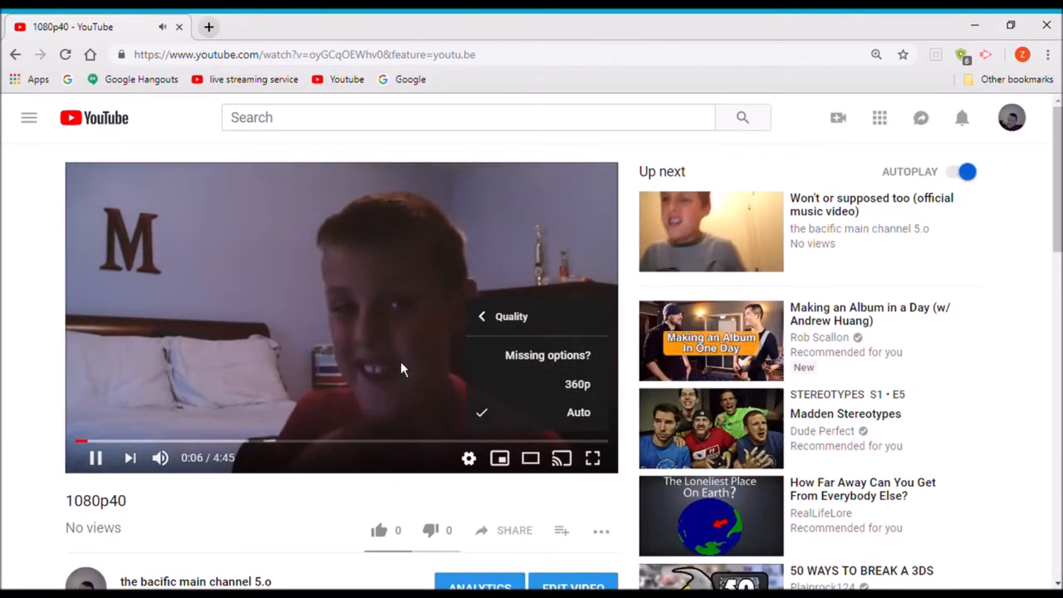
click(93, 116)
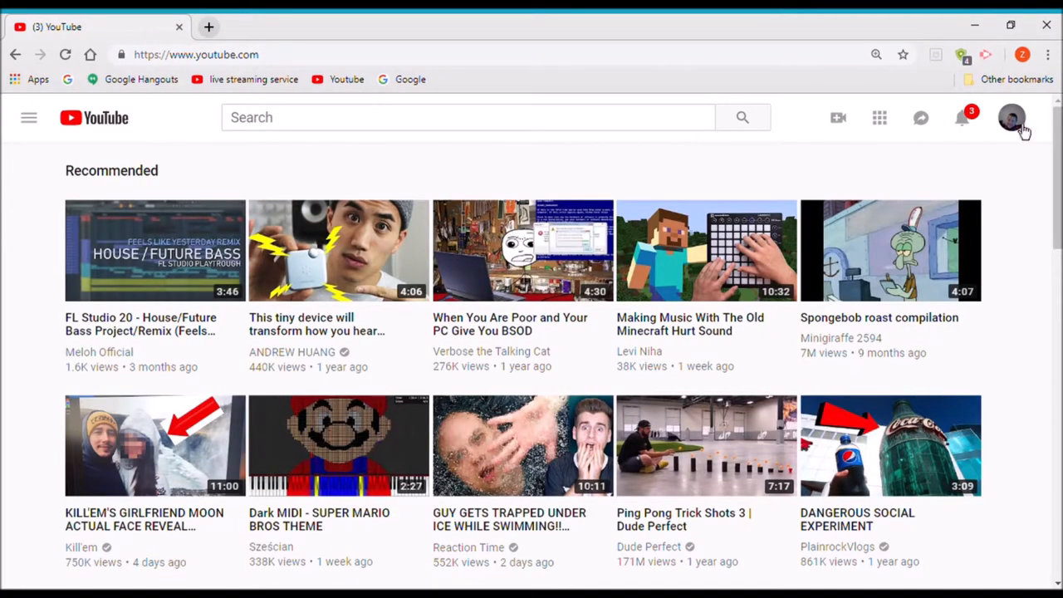
mouse_move(1011, 120)
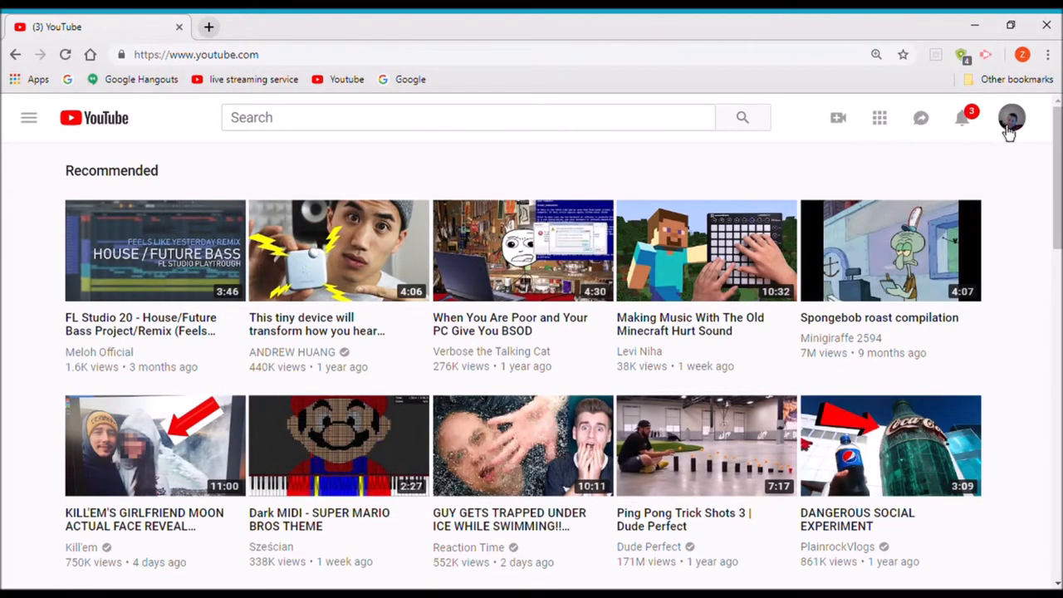
click(1011, 116)
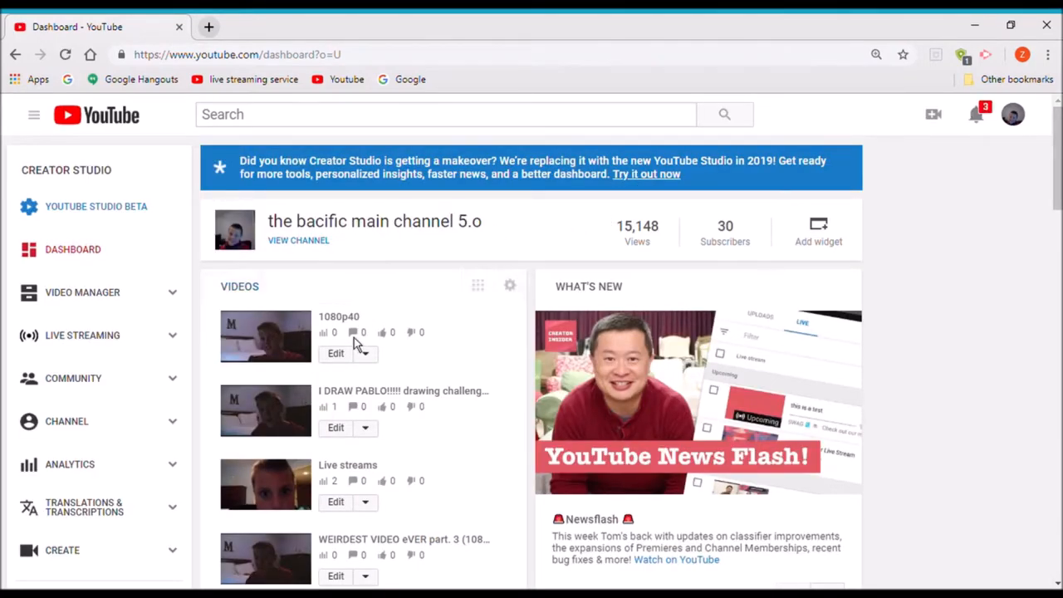
Launch the 1080p40 video from the Creator Studio dashboard's videos list.
click(265, 336)
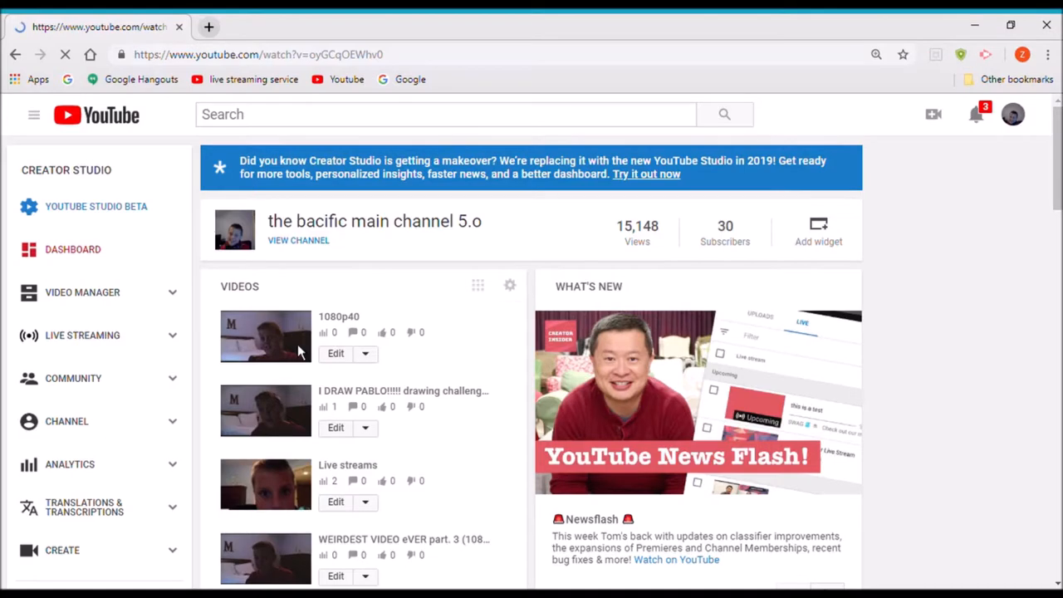
click(265, 335)
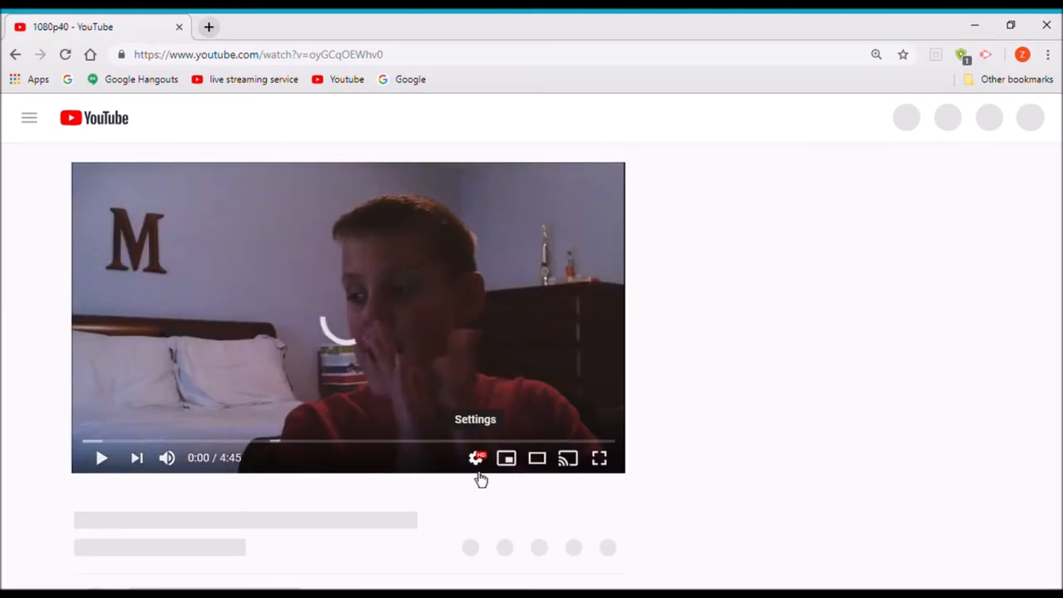
Set playback quality to 1080p and skip ahead to about 2:17.
click(475, 458)
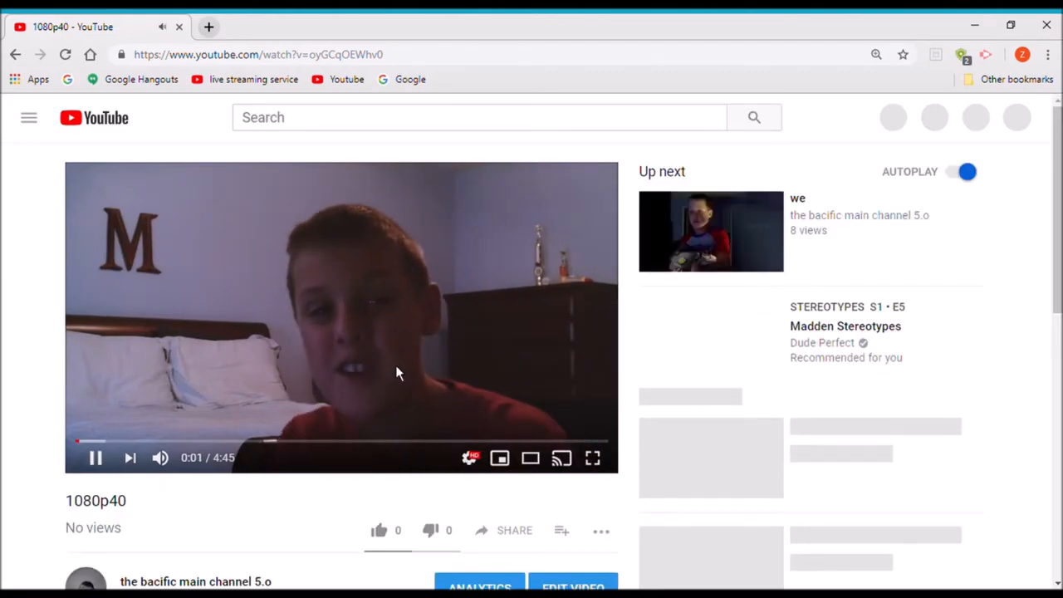
click(95, 458)
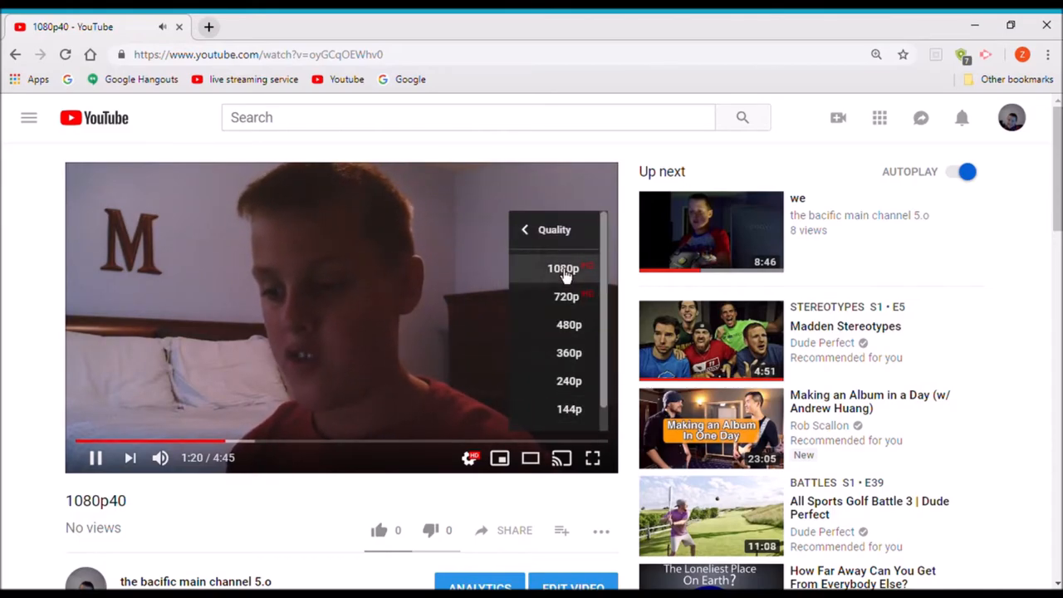
click(563, 268)
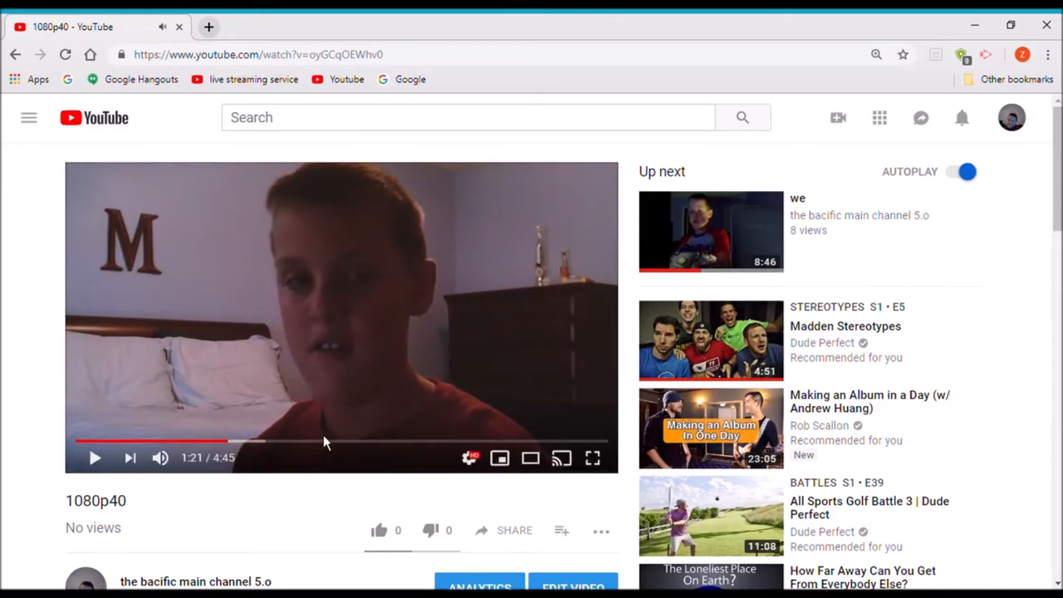
click(332, 442)
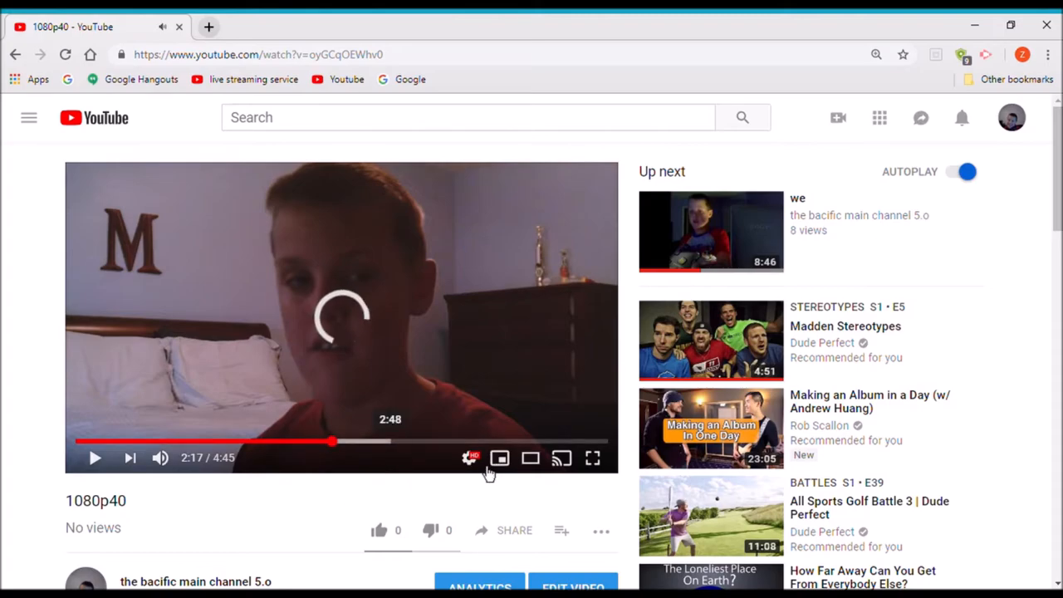